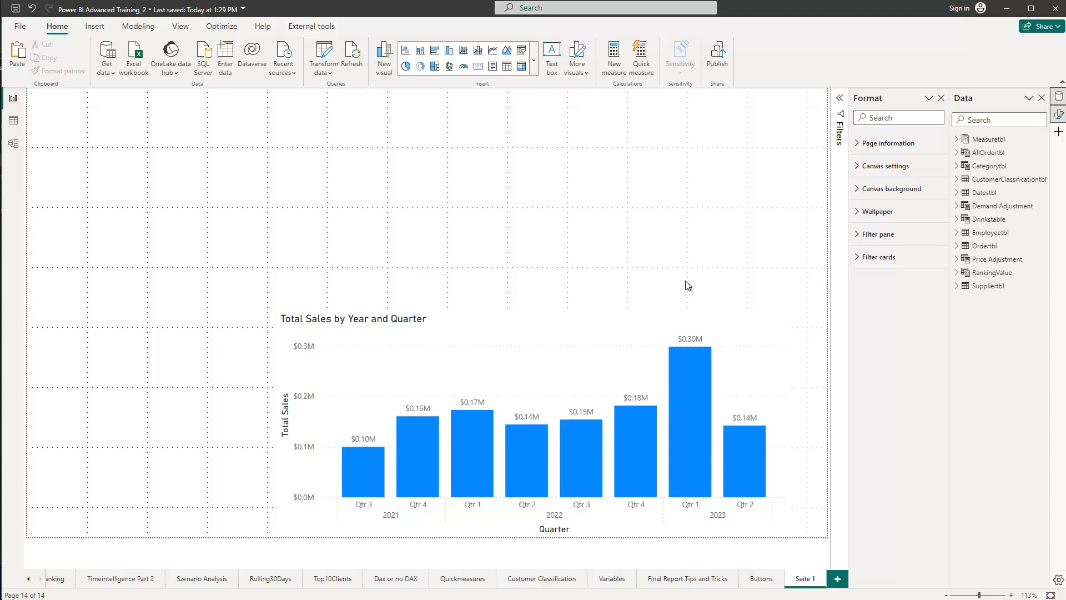
mouse_move(464, 328)
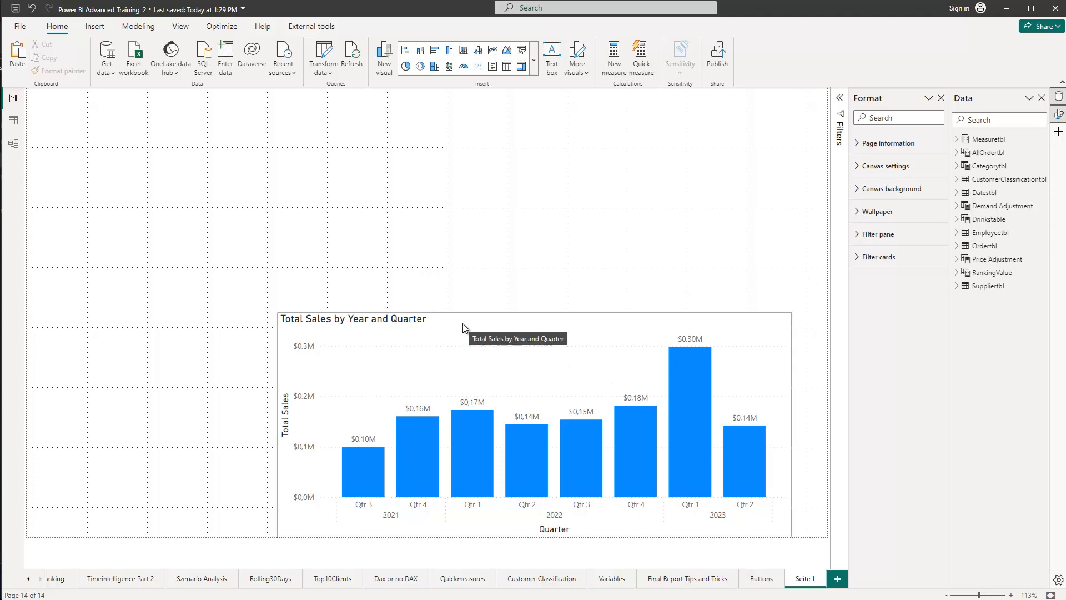
mouse_move(253, 330)
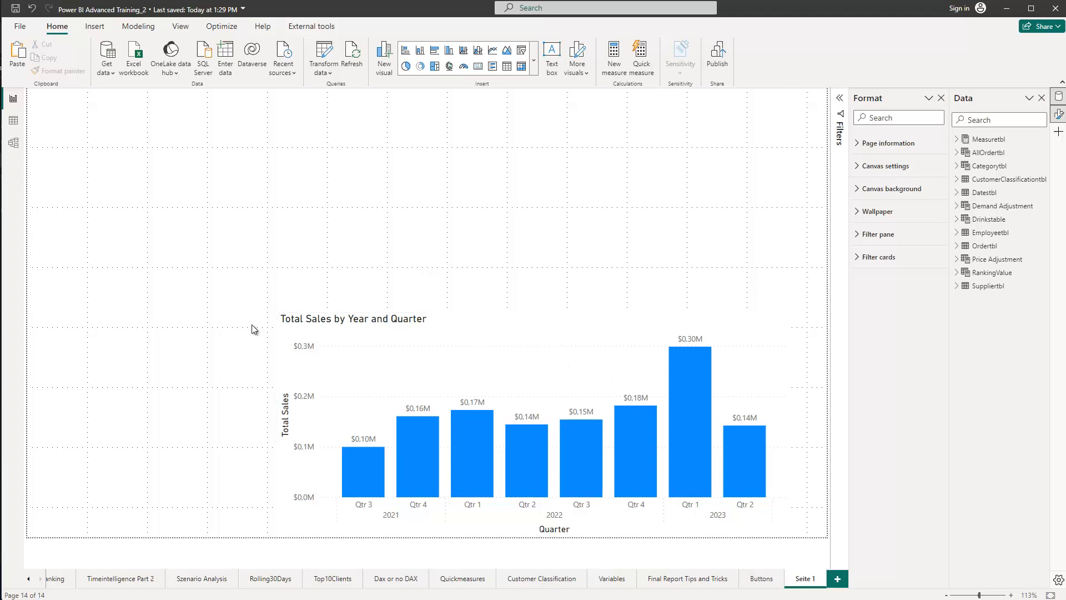
mouse_move(566, 147)
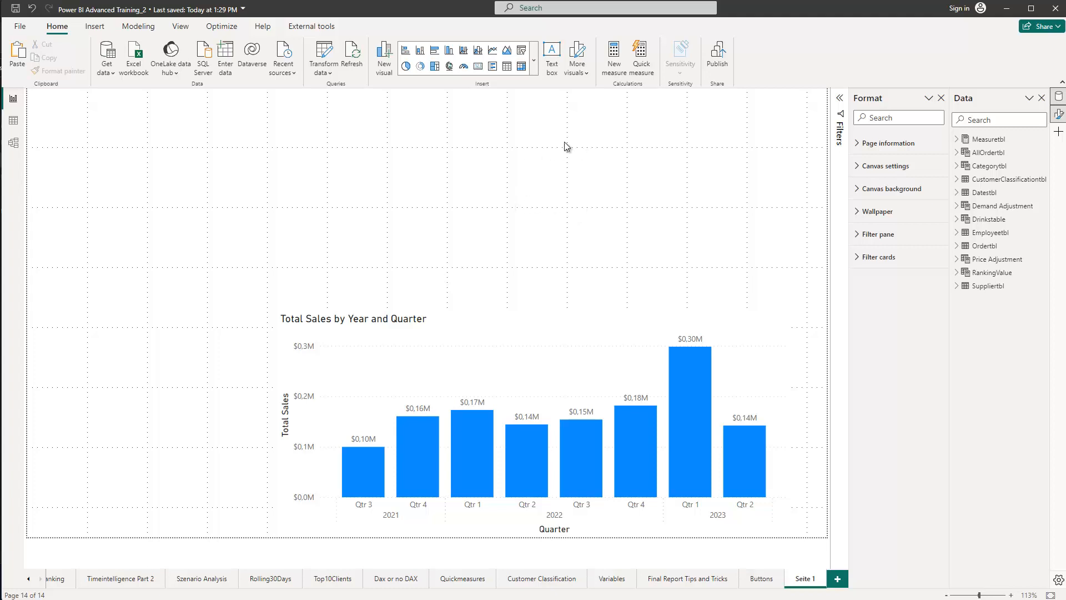
Expand Ordertbl to browse its fields, then collapse it and expand Employeetbl instead
left_click(489, 323)
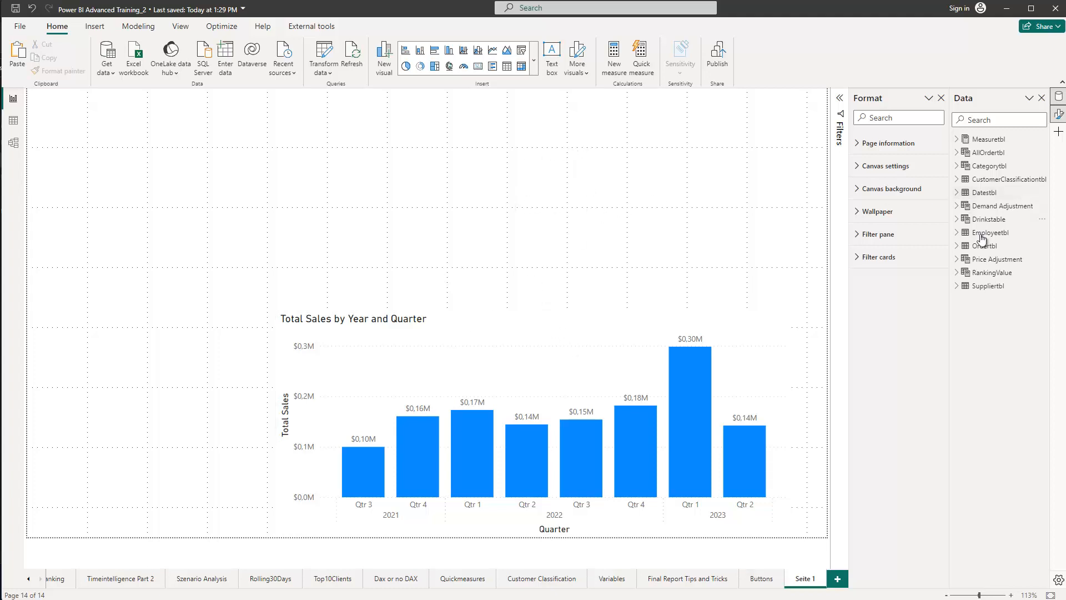
left_click(957, 246)
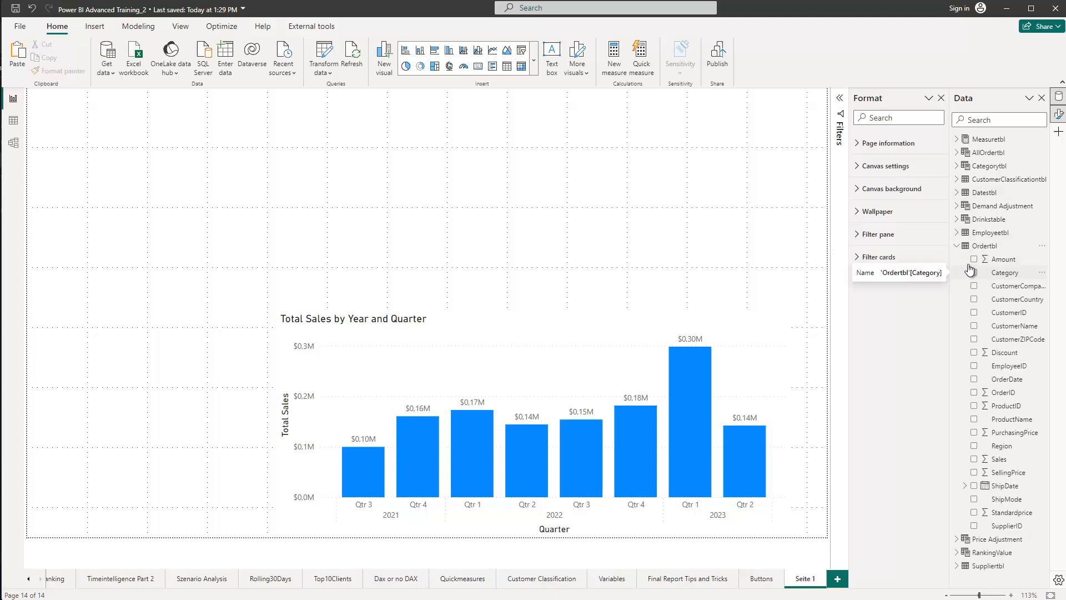
left_click(958, 232)
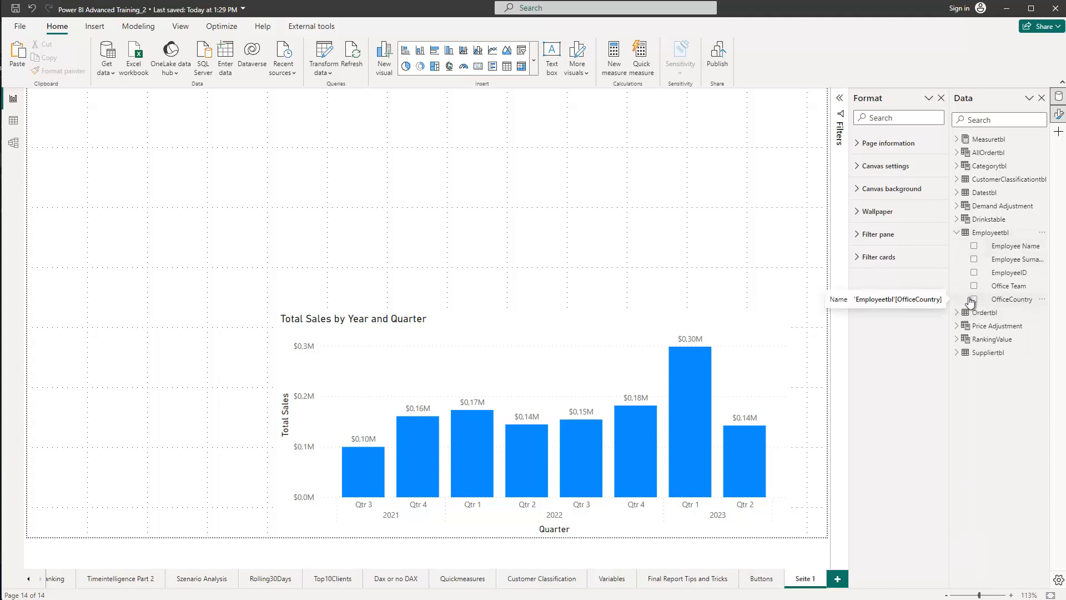
mouse_move(976, 265)
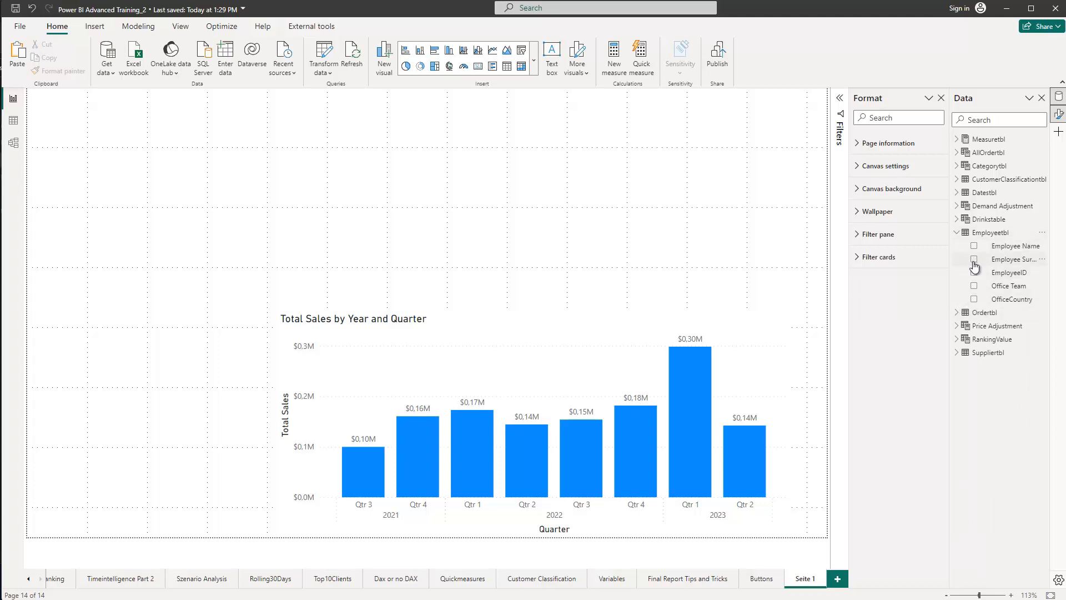
Add Employee Name to a new visual and make it a Slicer
left_click(973, 245)
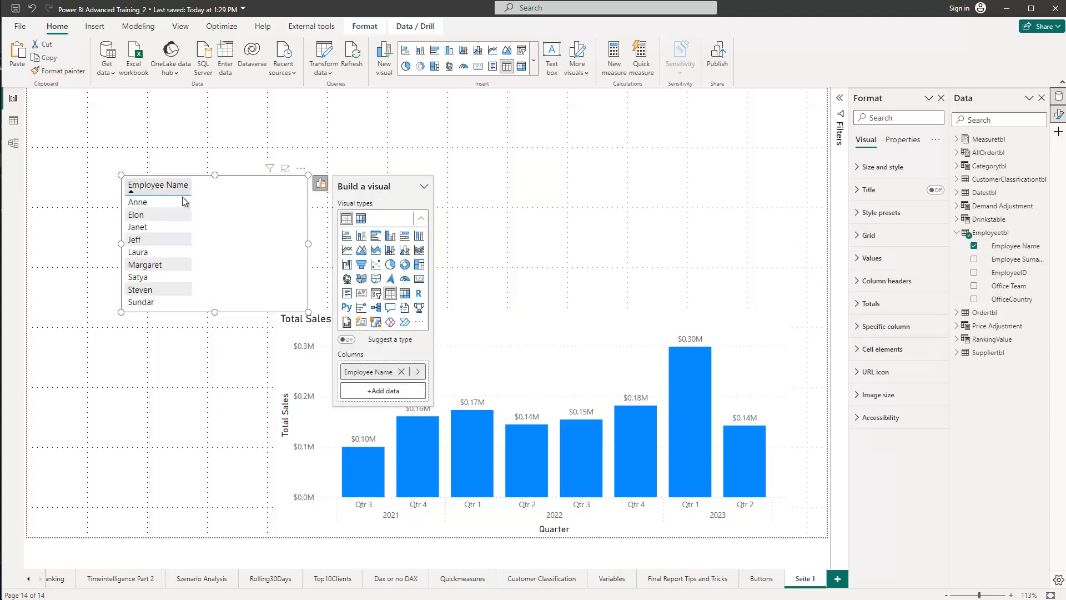
mouse_move(224, 302)
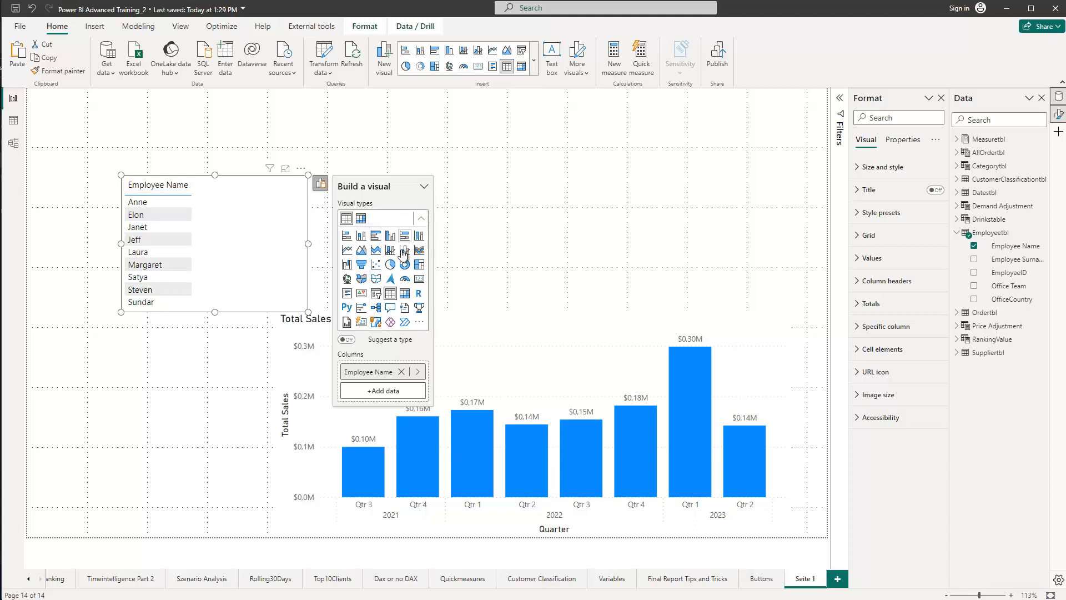
left_click(375, 220)
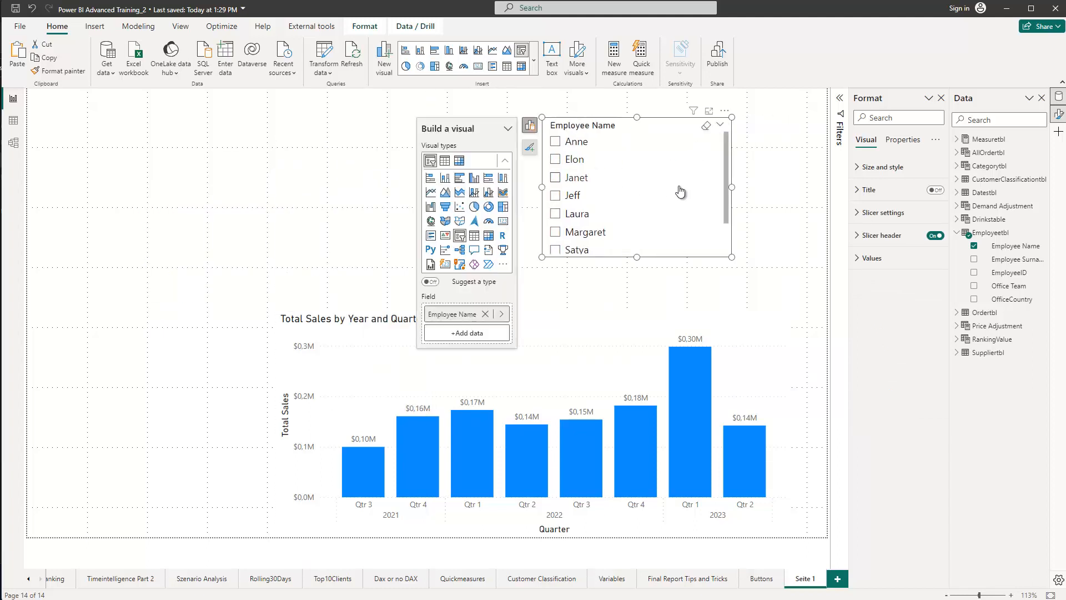
mouse_move(558, 169)
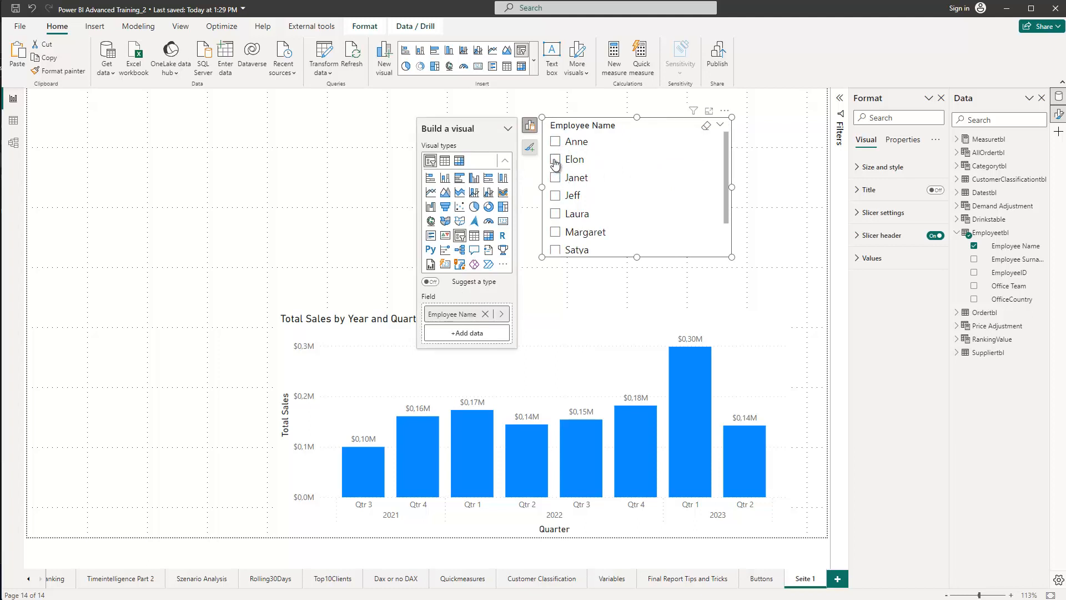
Select Elon, Jeff and Janet together in the slicer so the chart shows their combined sales
left_click(555, 158)
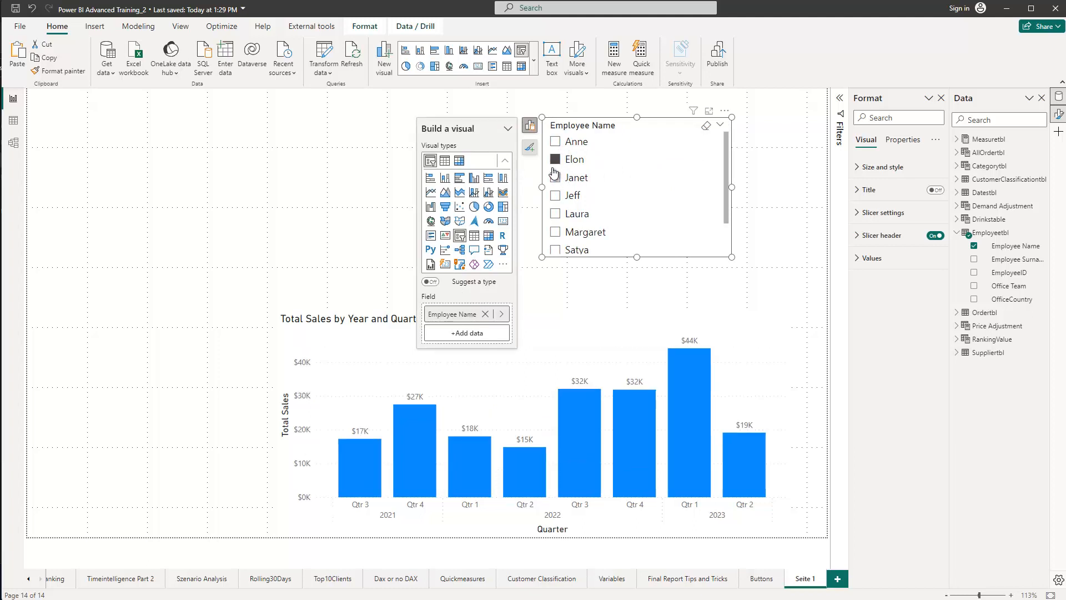
left_click(555, 195)
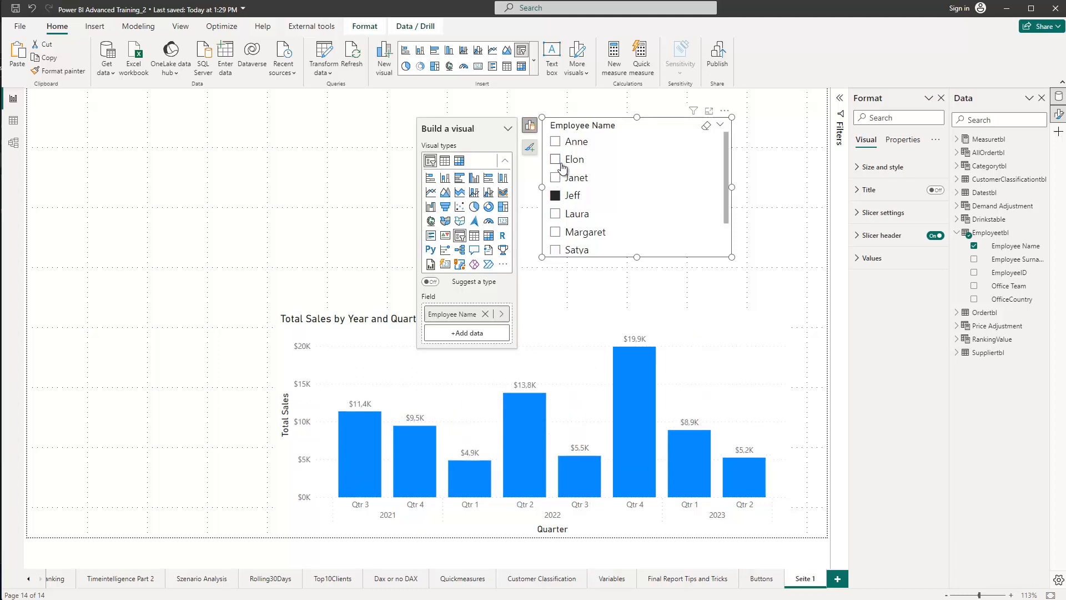
left_click(555, 159)
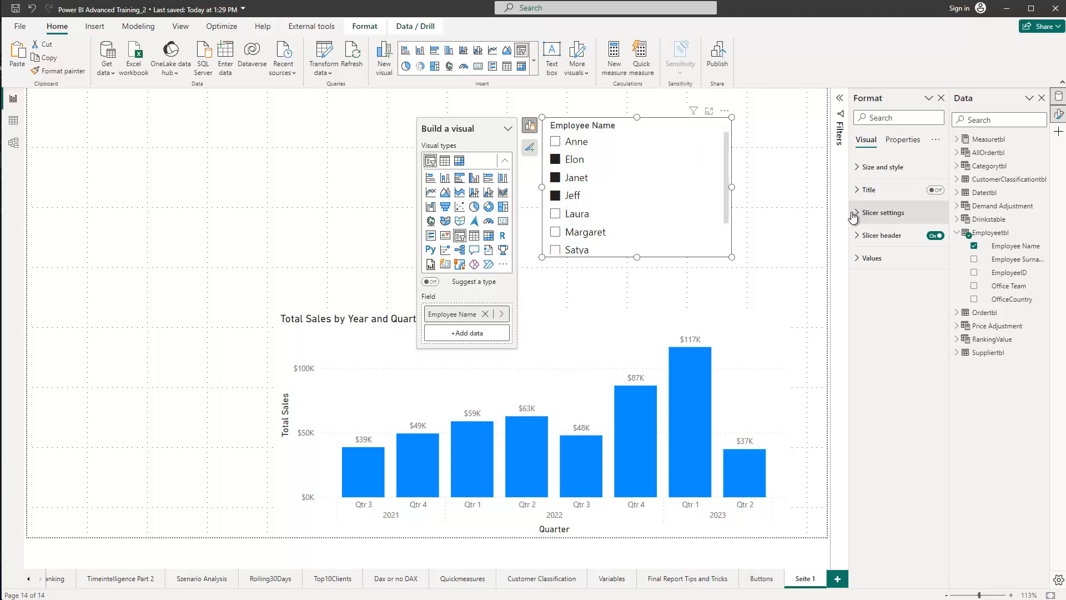
left_click(883, 212)
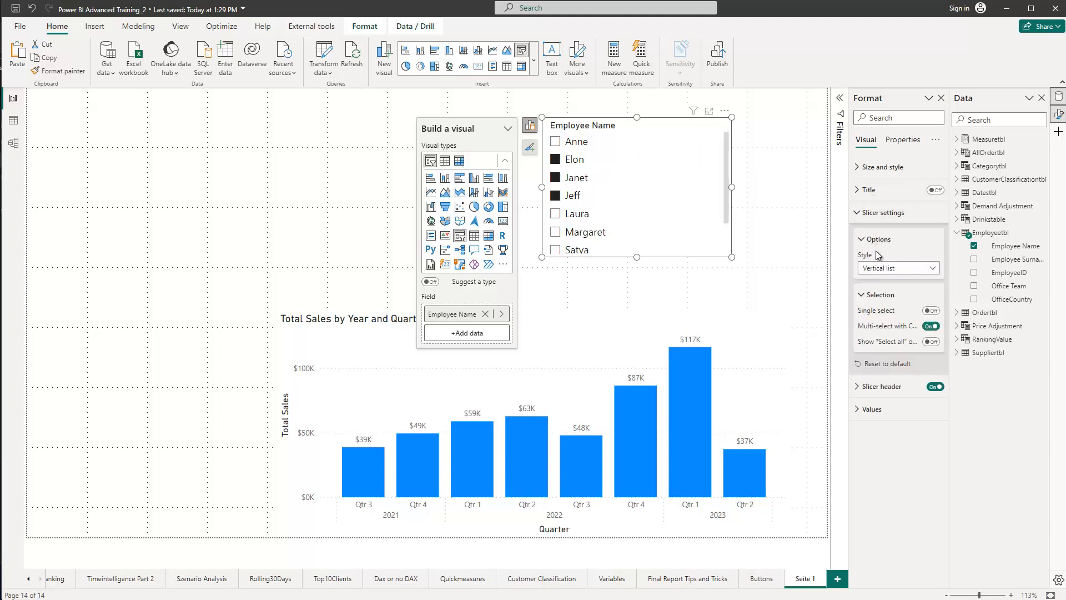
mouse_move(896, 325)
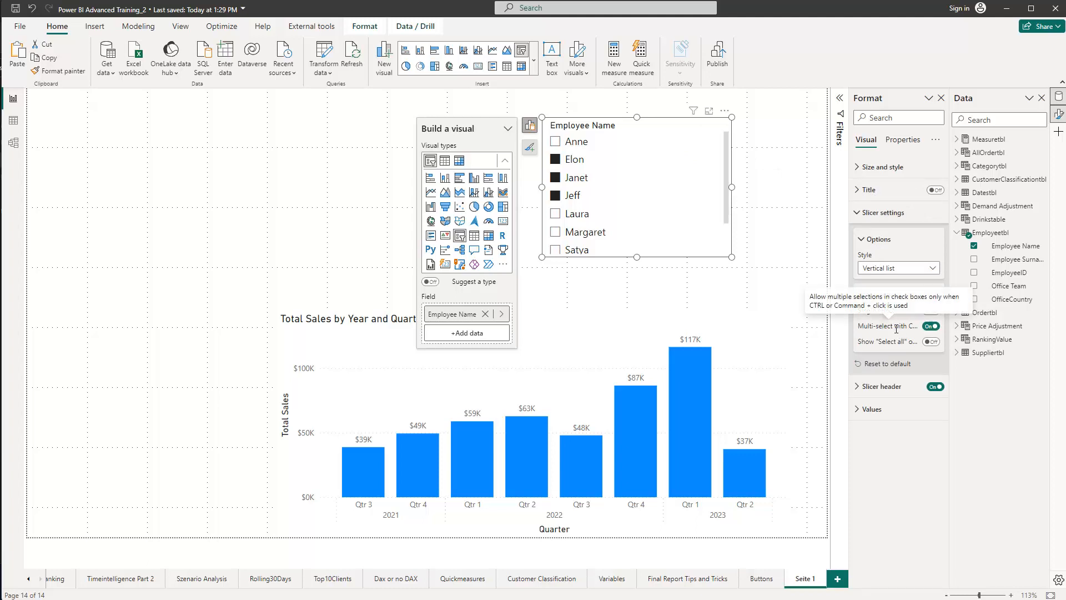
left_click(930, 310)
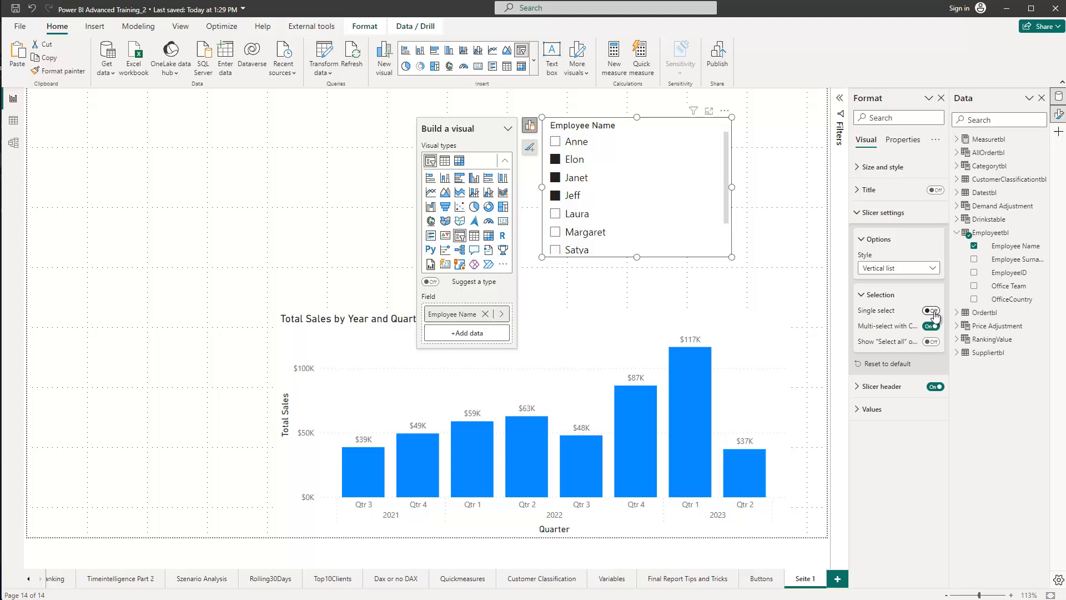
left_click(932, 310)
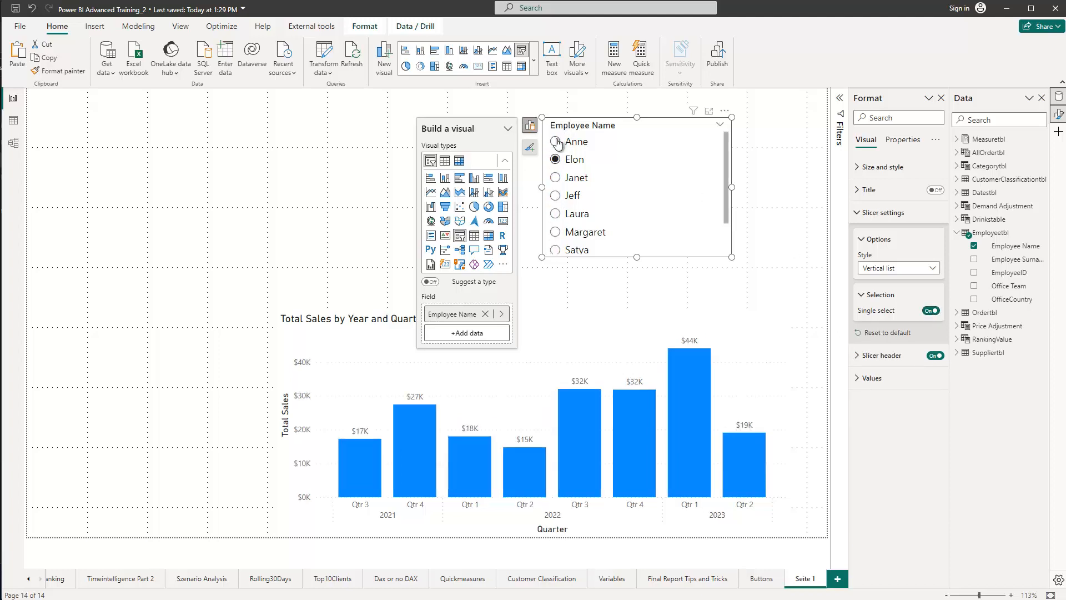
left_click(556, 195)
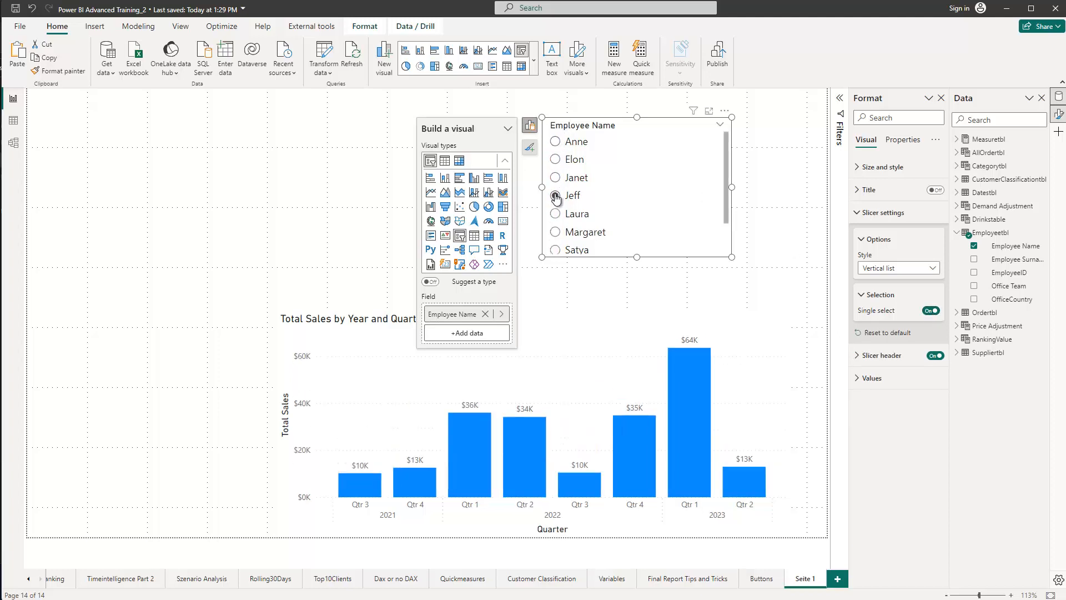
left_click(555, 195)
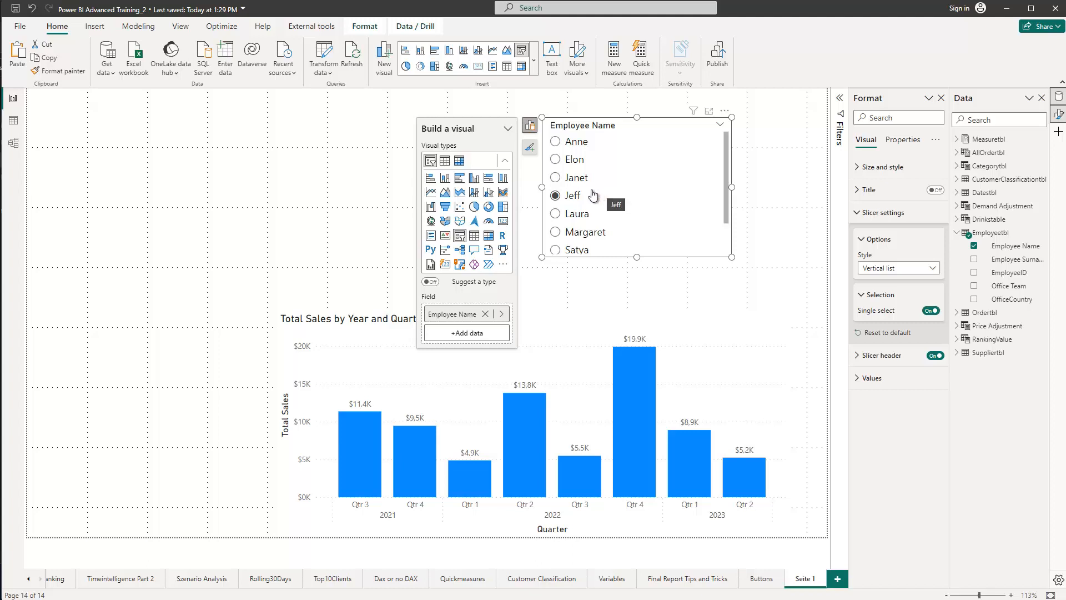
mouse_move(610, 175)
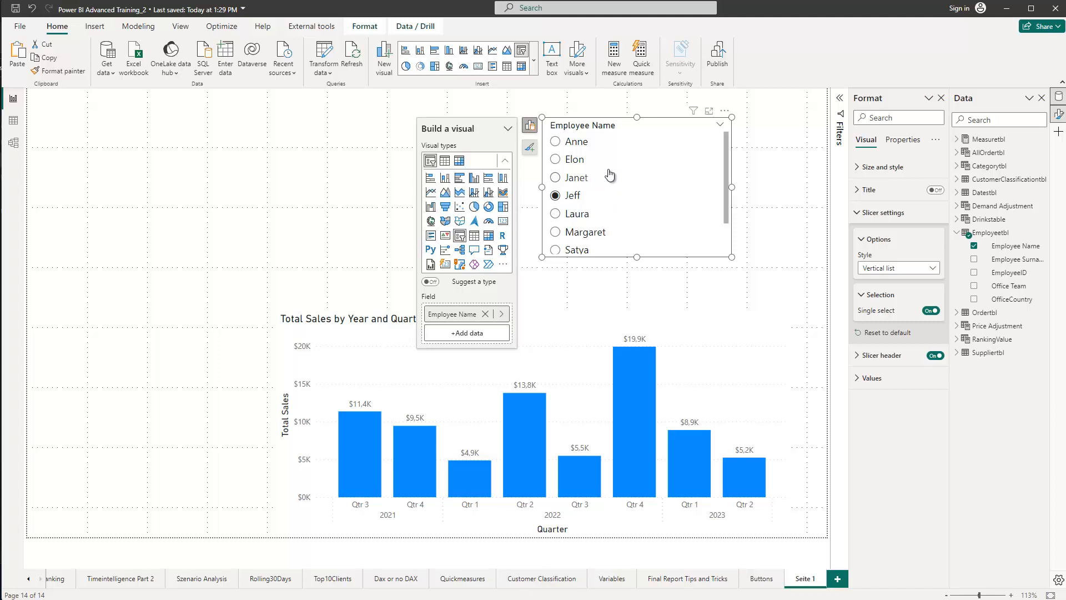
mouse_move(548, 180)
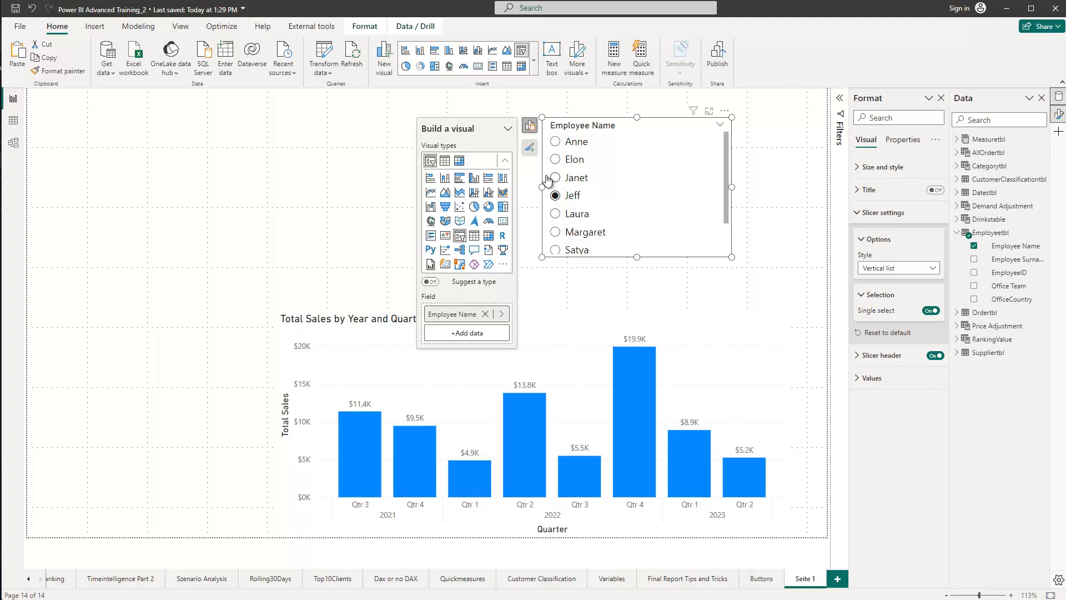
mouse_move(681, 179)
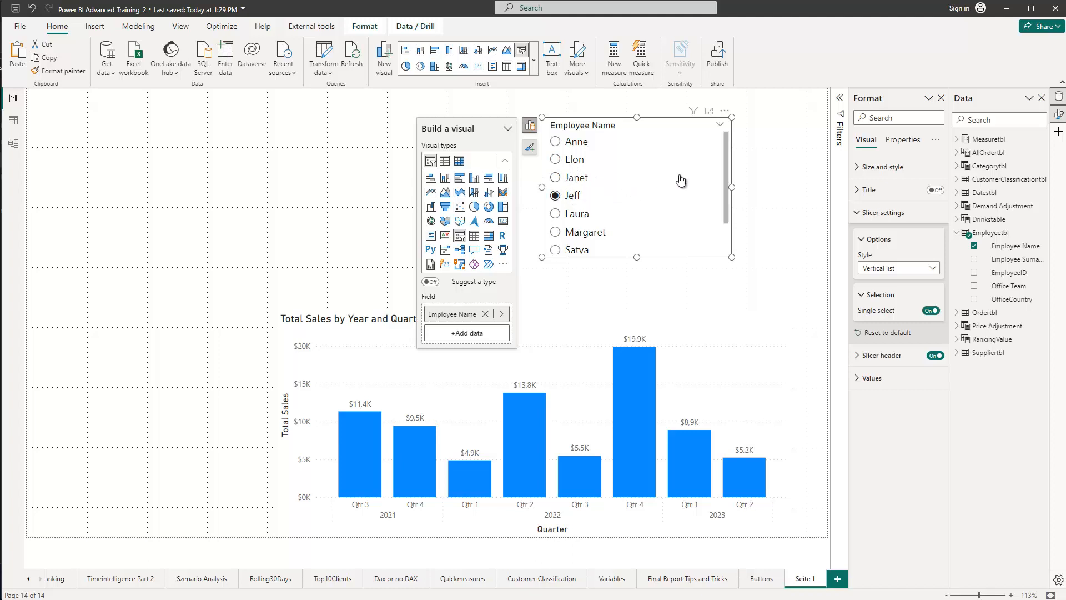
mouse_move(595, 150)
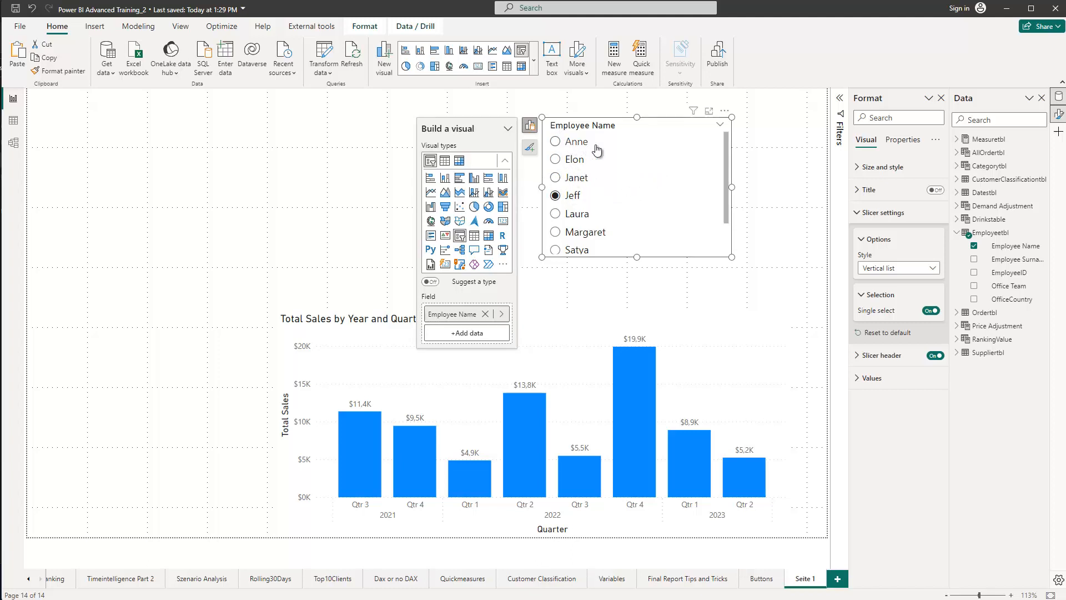
mouse_move(615, 163)
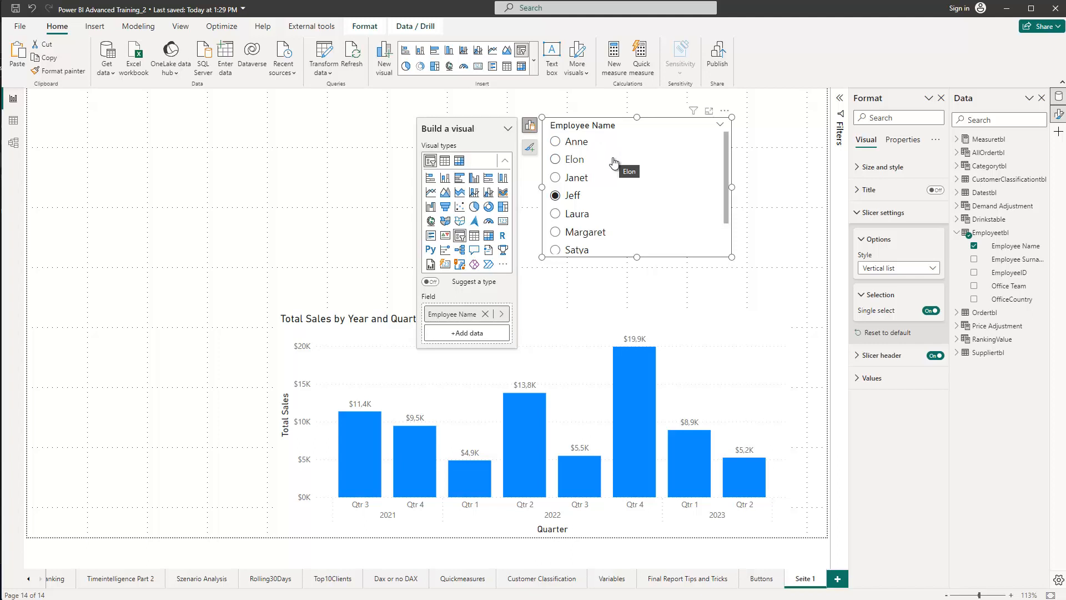
mouse_move(613, 164)
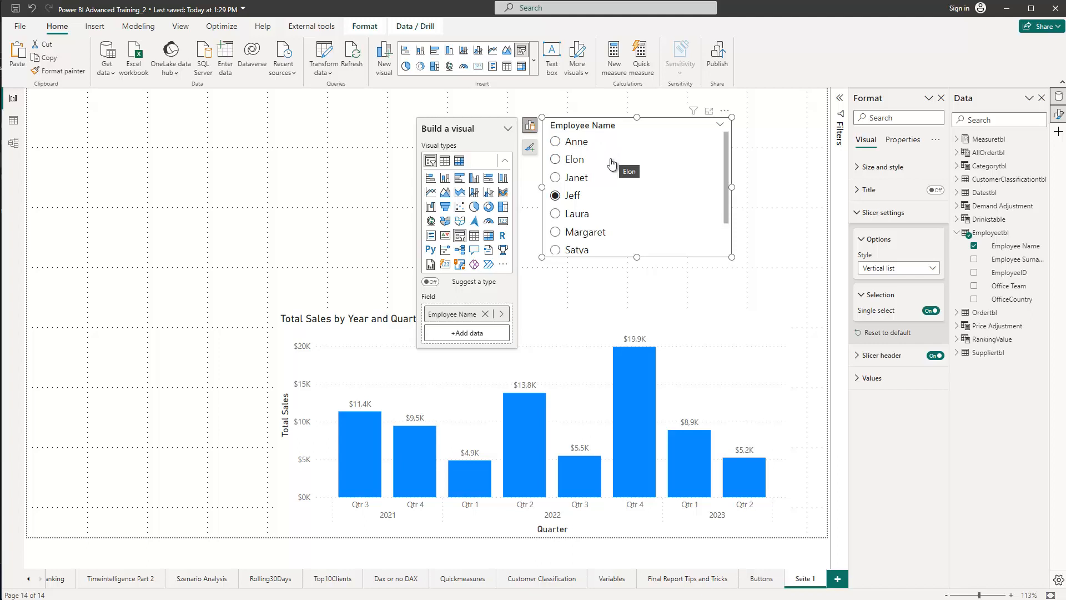
mouse_move(604, 140)
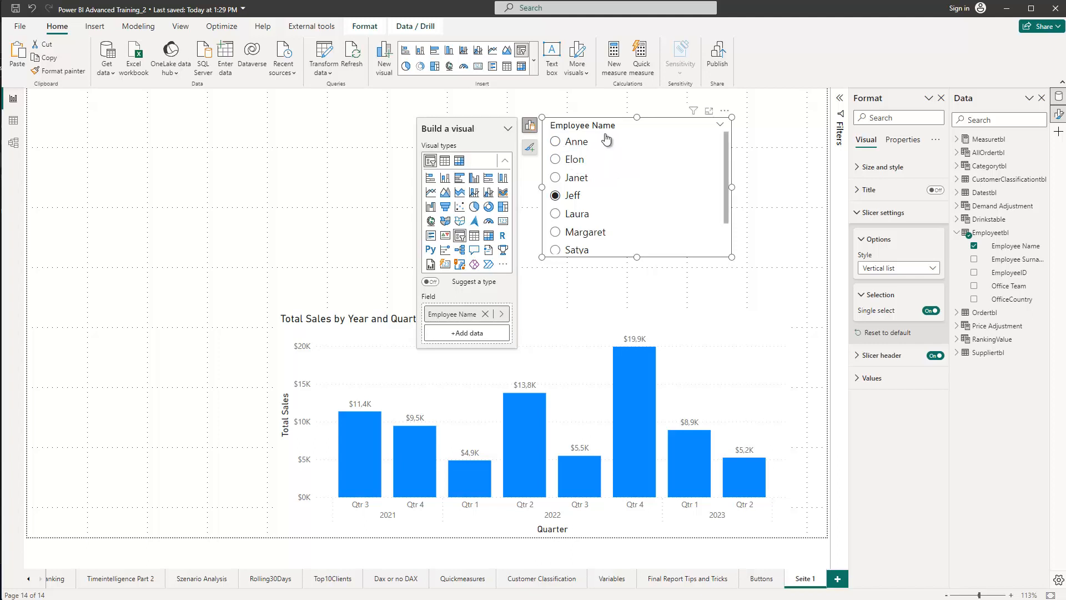
mouse_move(604, 140)
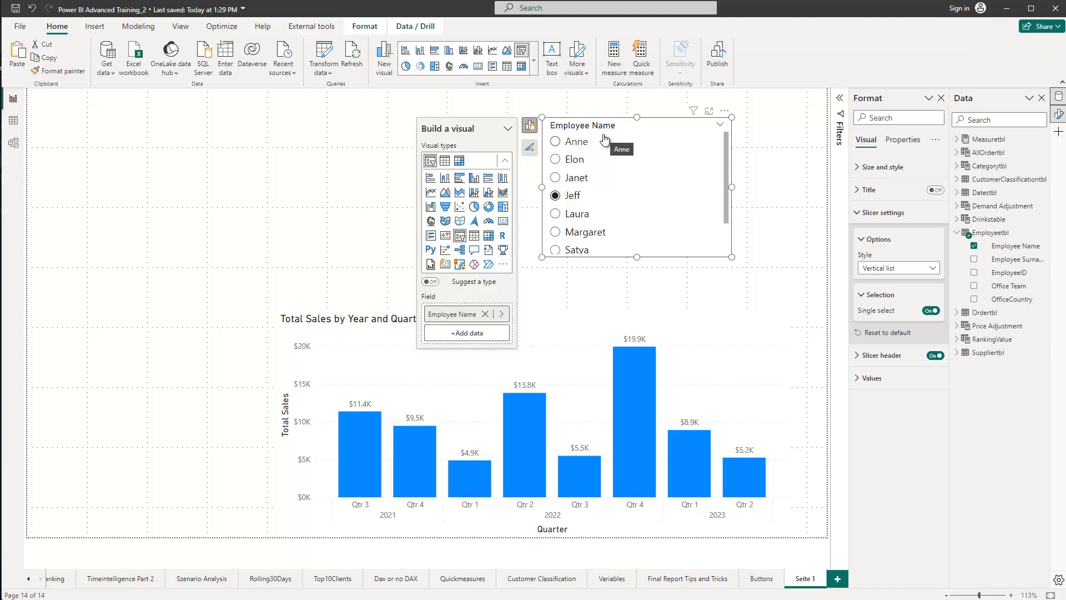
mouse_move(577, 174)
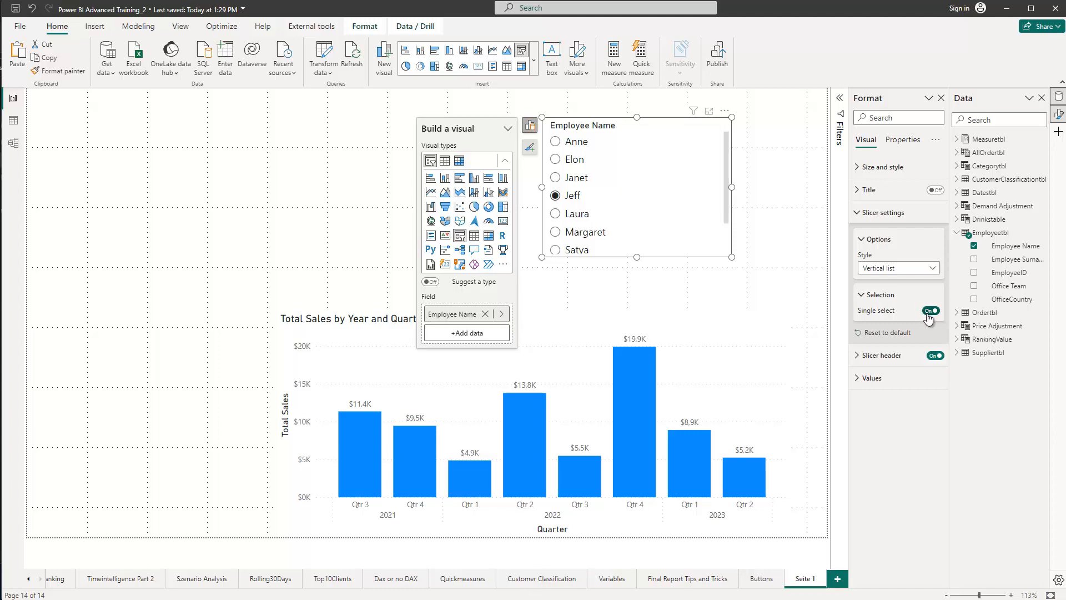
Try multi-select with a Select all entry, pick Anne then Select all, and return to single-select
left_click(930, 311)
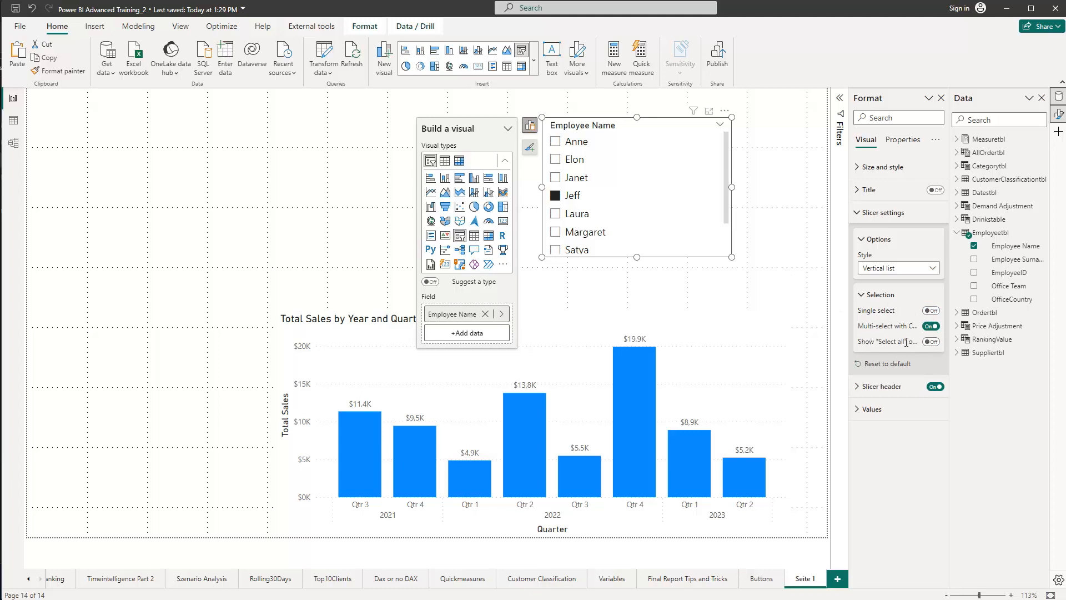
left_click(930, 341)
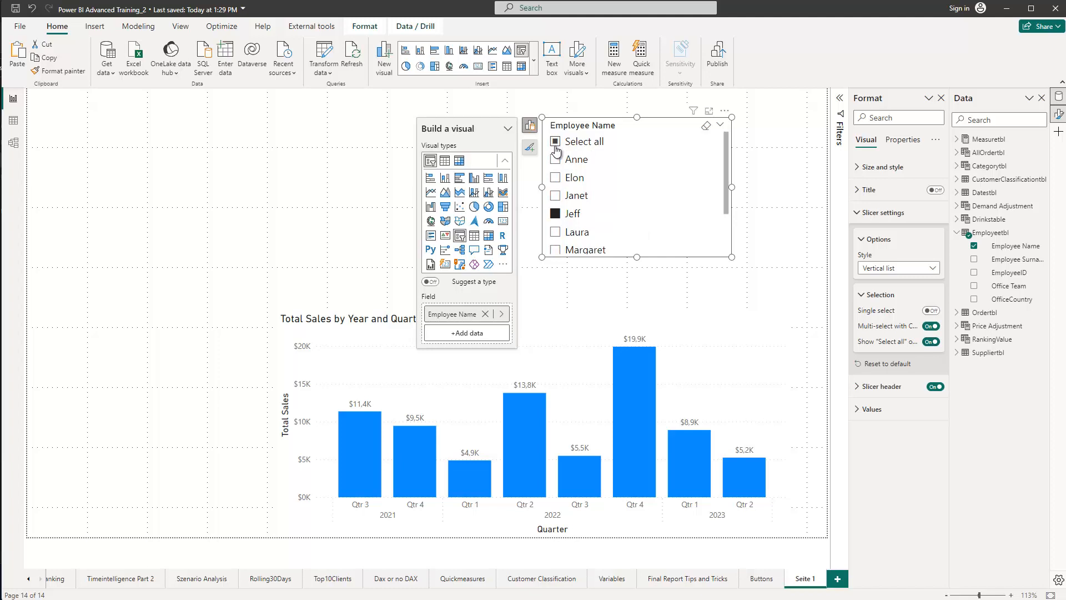
left_click(555, 159)
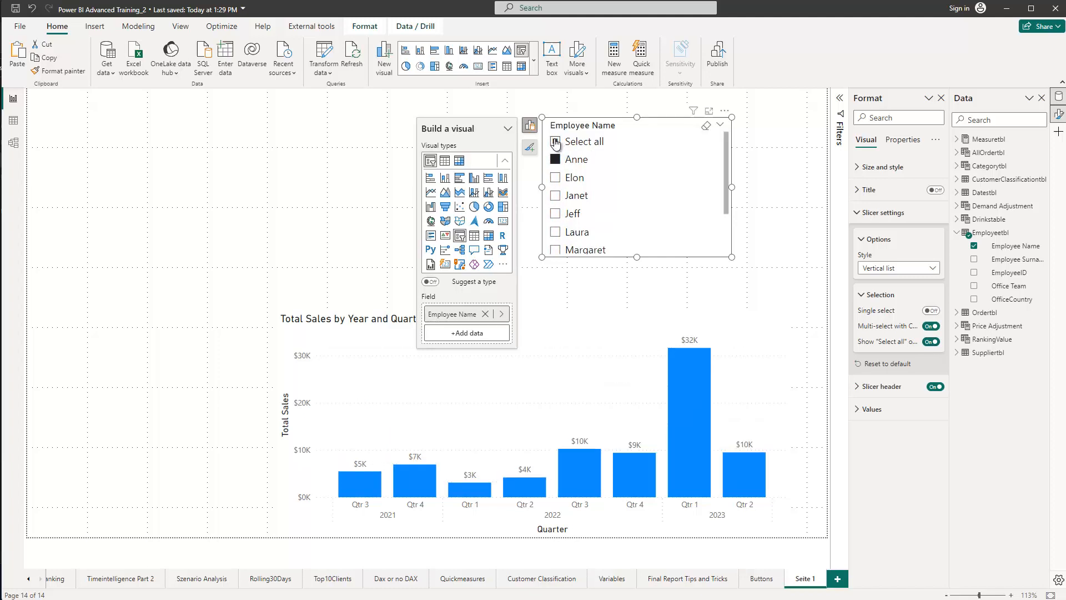
left_click(555, 141)
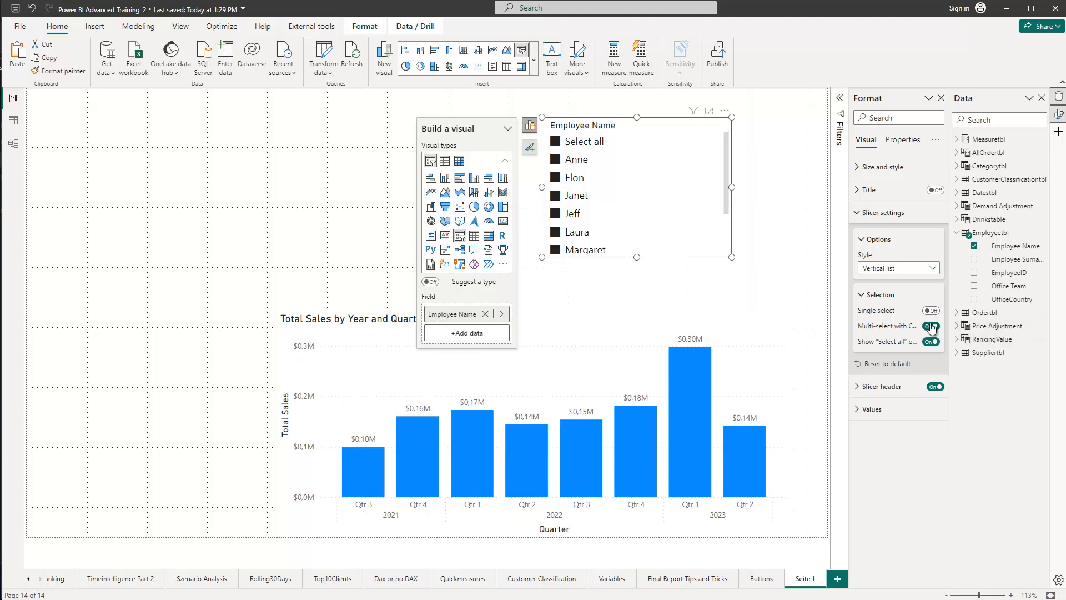
left_click(929, 325)
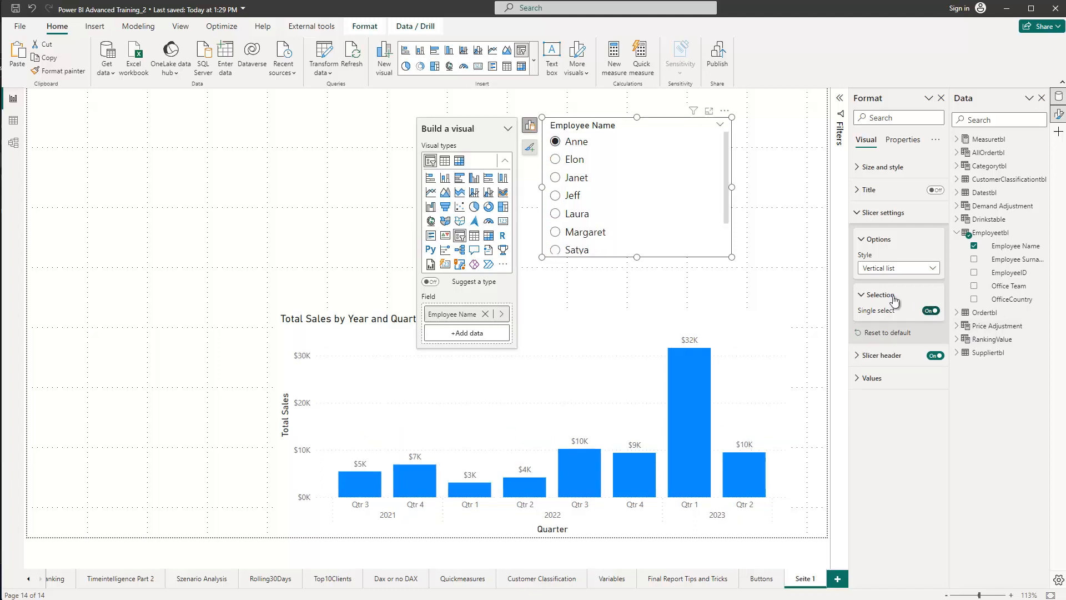
mouse_move(599, 143)
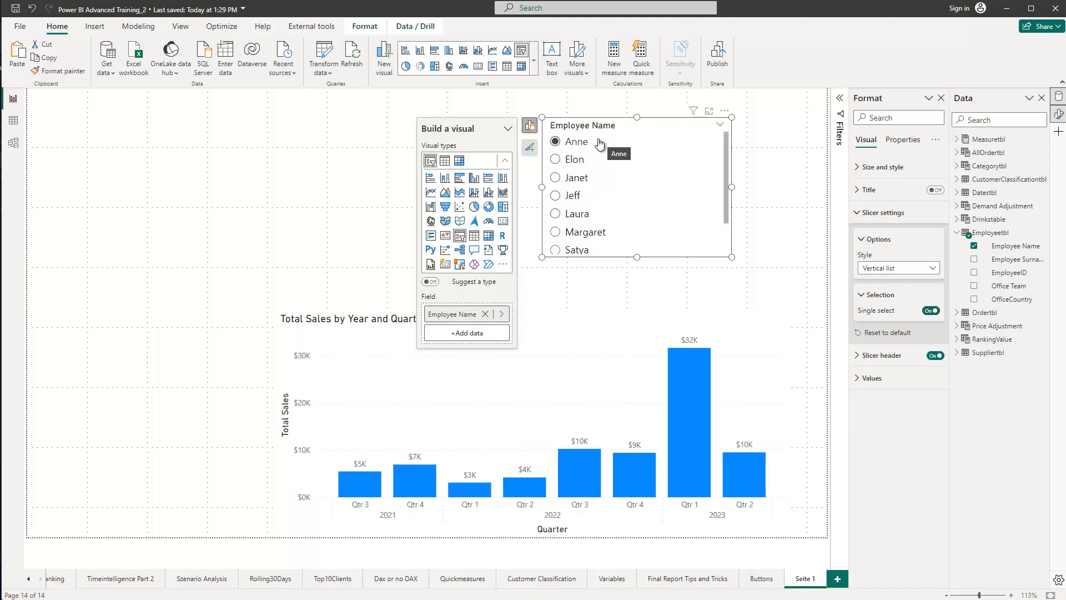
mouse_move(886, 321)
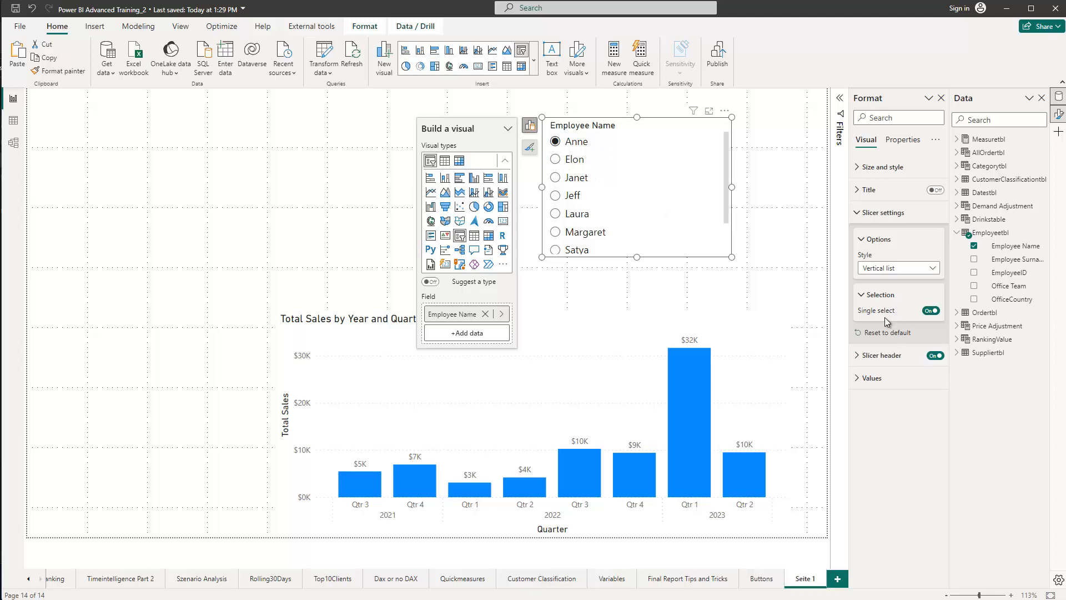
mouse_move(920, 326)
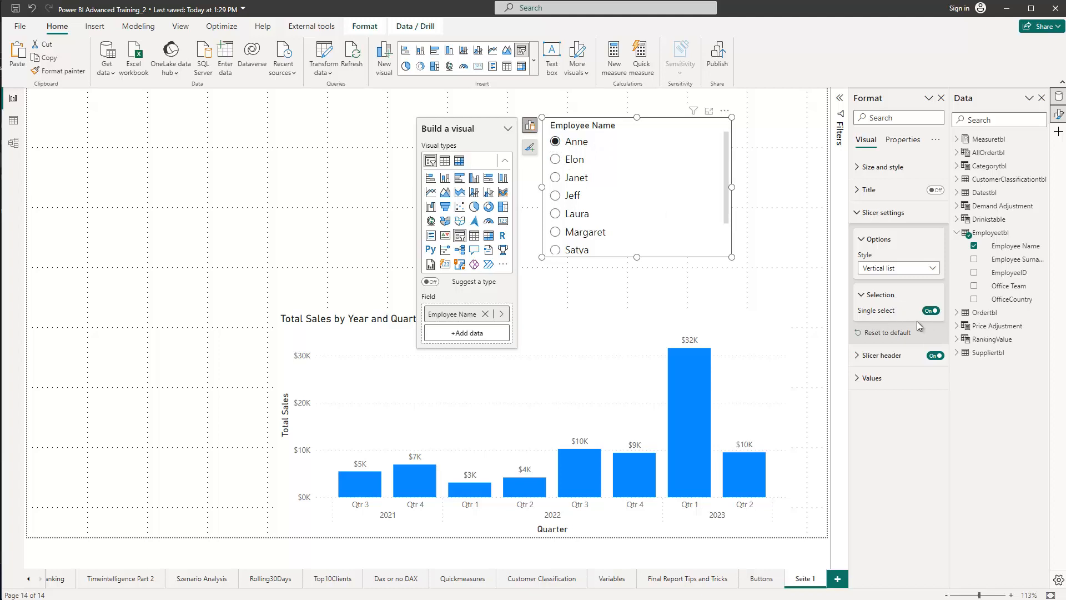
mouse_move(777, 257)
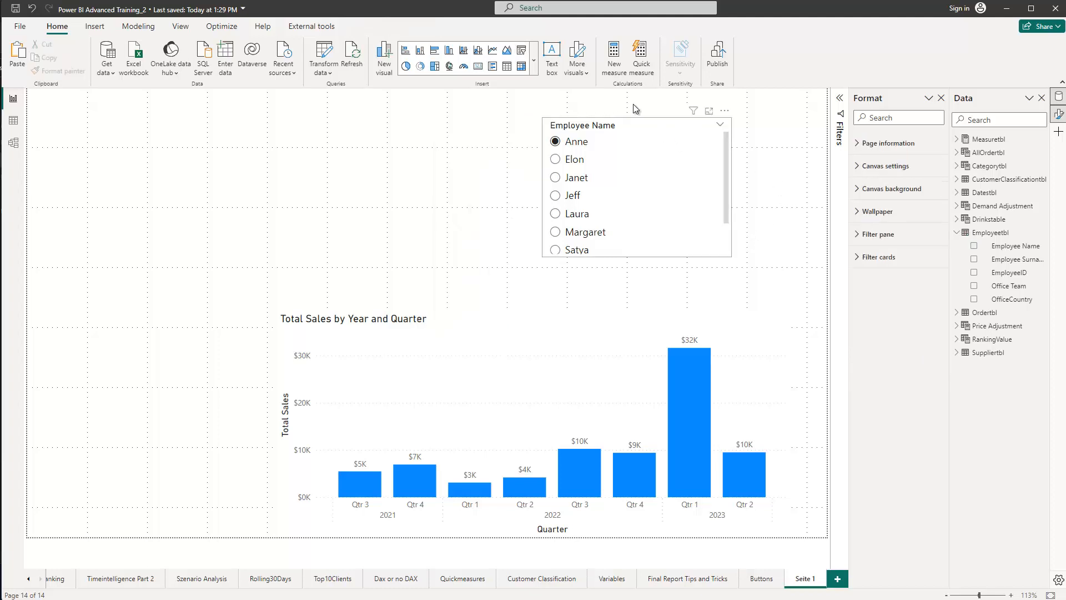
mouse_move(323, 53)
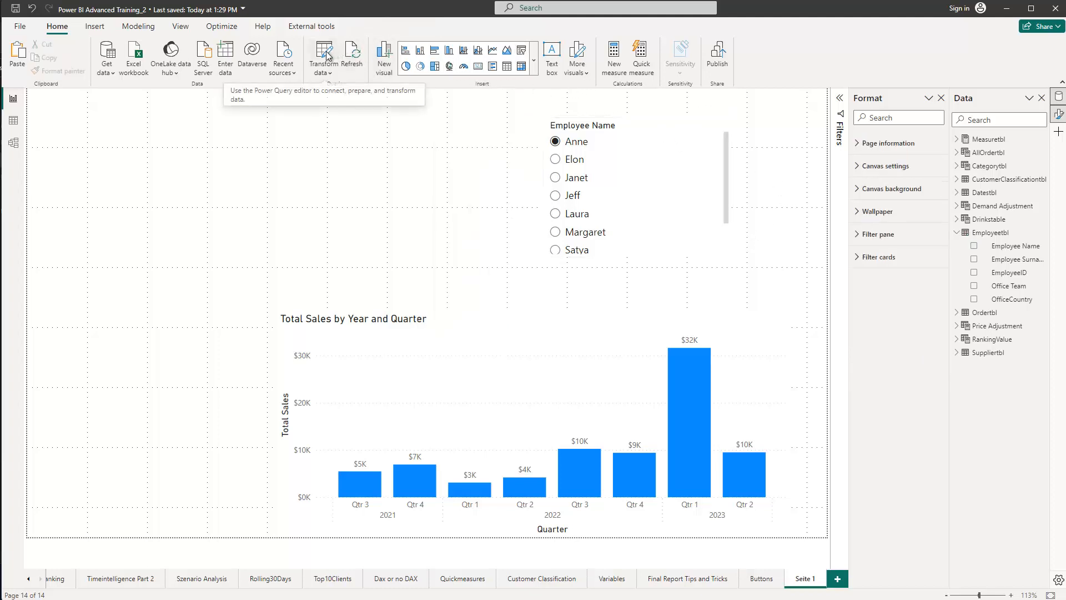
Launch Transform data to open Power Query Editor and go to the Add Column commands
left_click(323, 54)
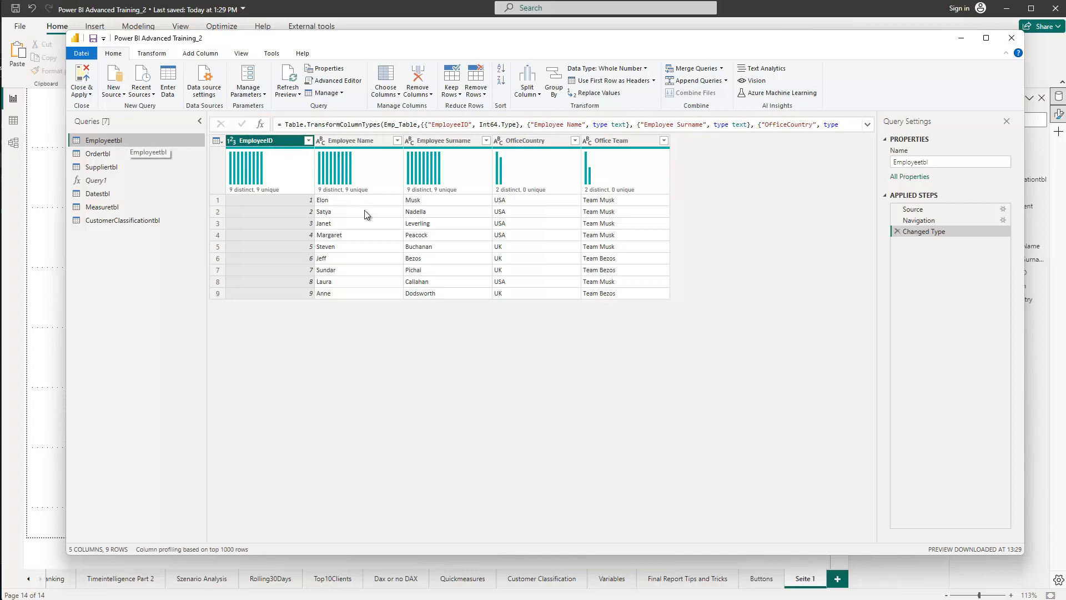
mouse_move(726, 275)
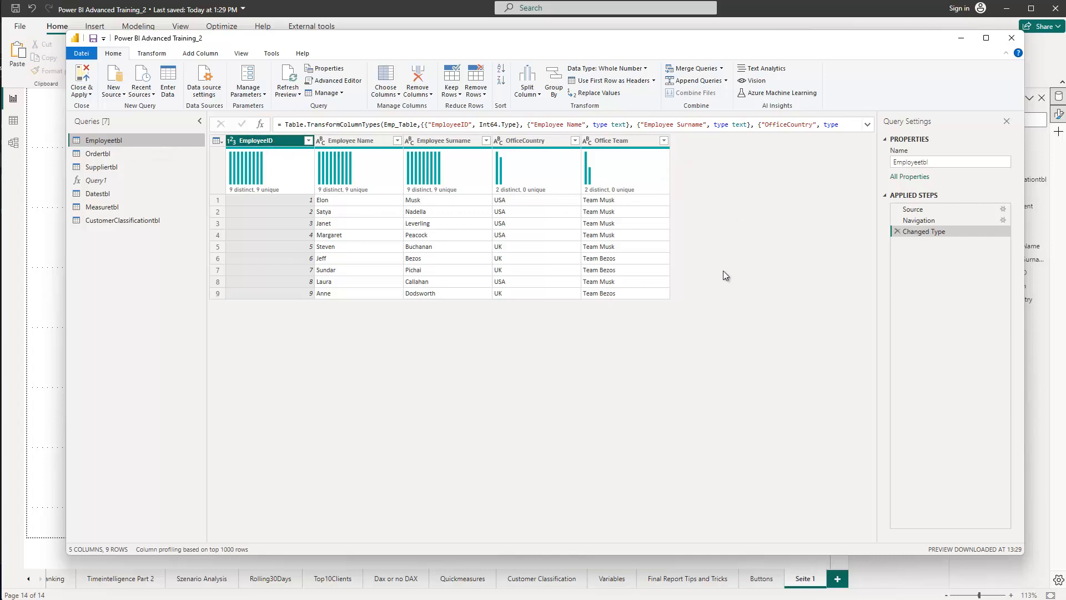
mouse_move(723, 292)
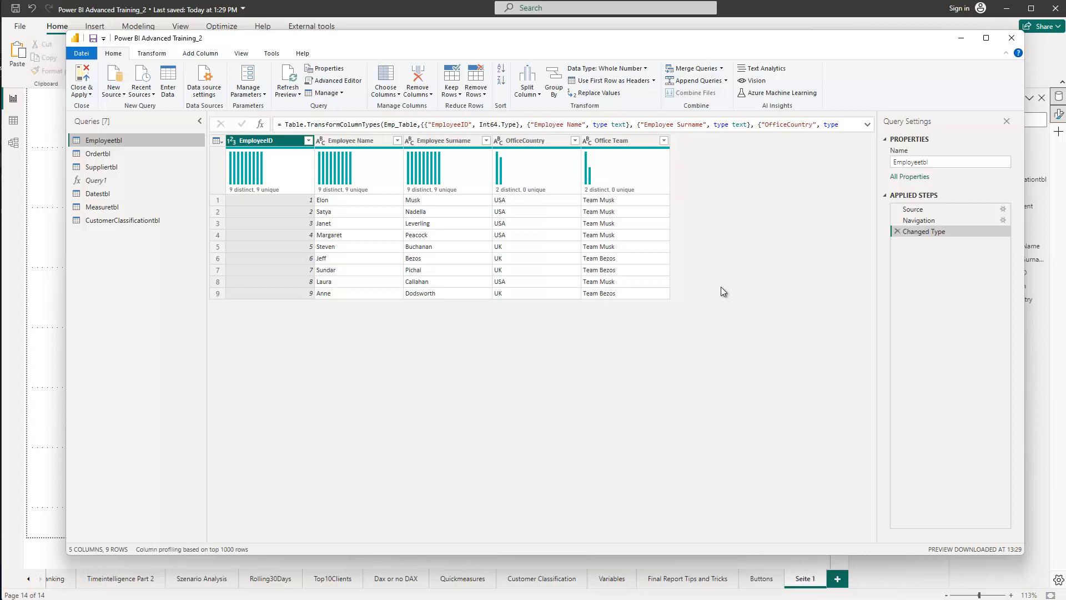
mouse_move(728, 285)
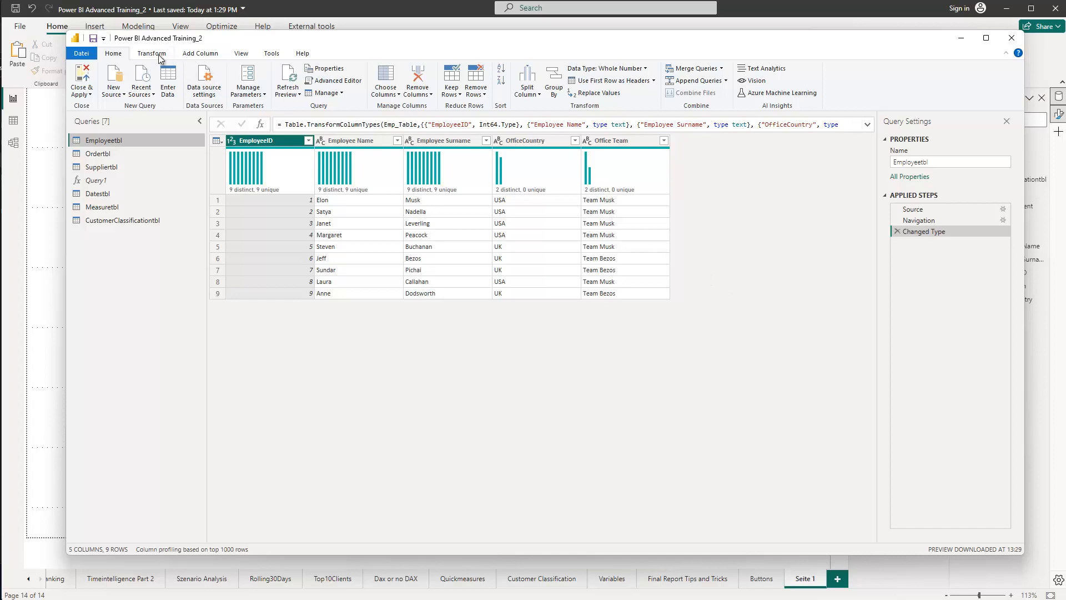
left_click(199, 53)
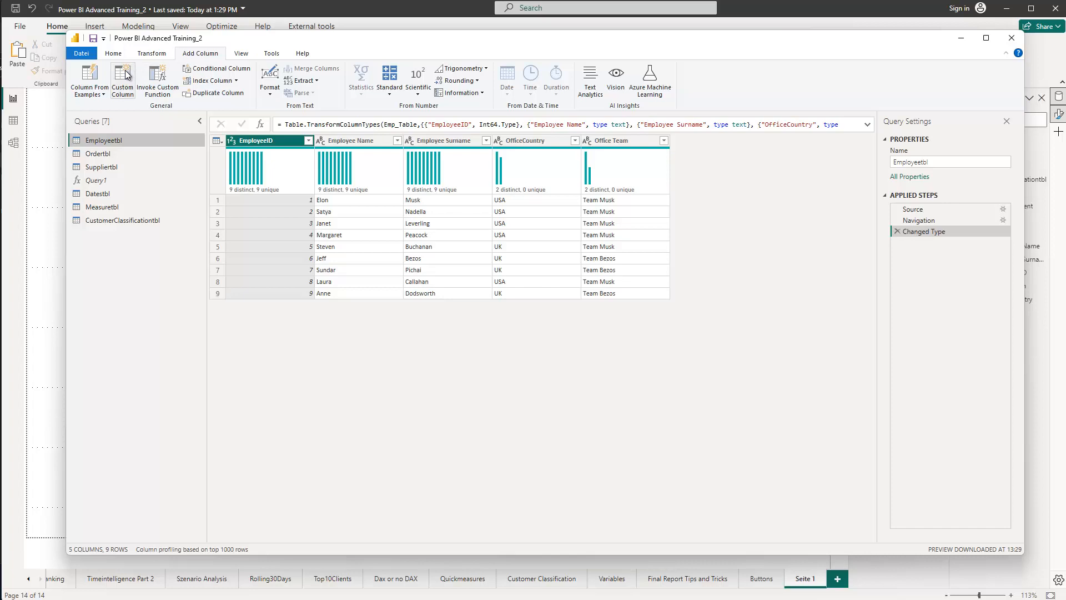
Create a custom column named SelectAll with the formula "SelectAll"
left_click(123, 80)
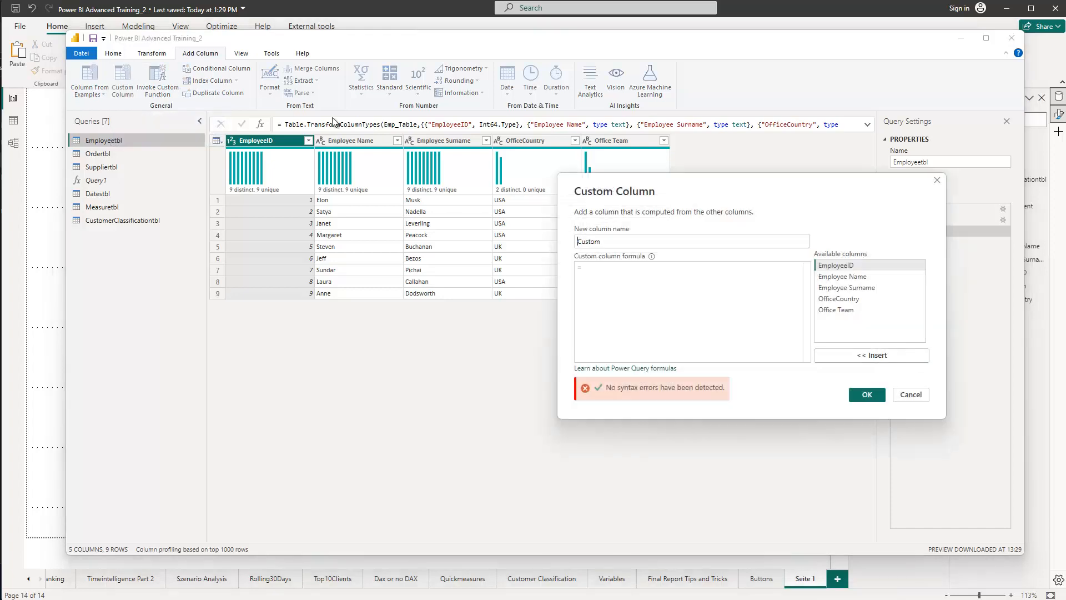
triple_click(689, 241)
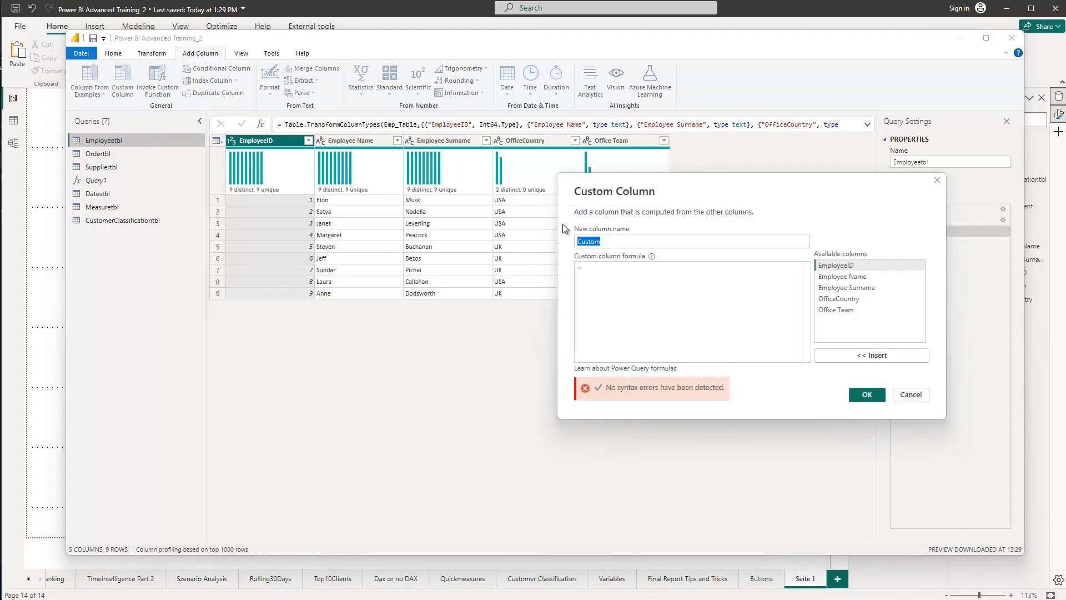
type("SelectA")
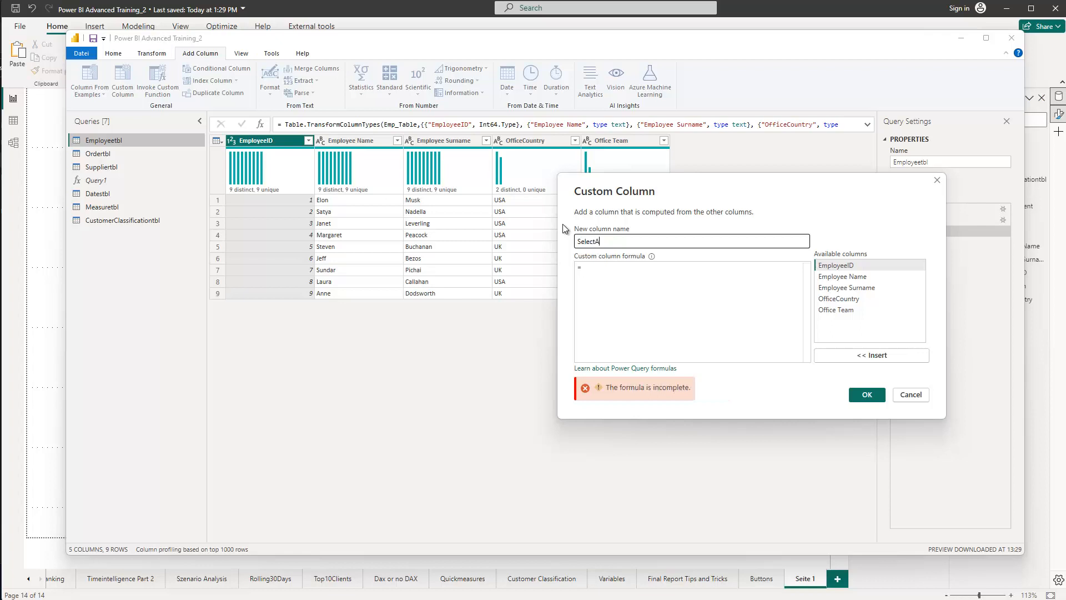
type("ll")
left_click(690, 311)
type(" 1")
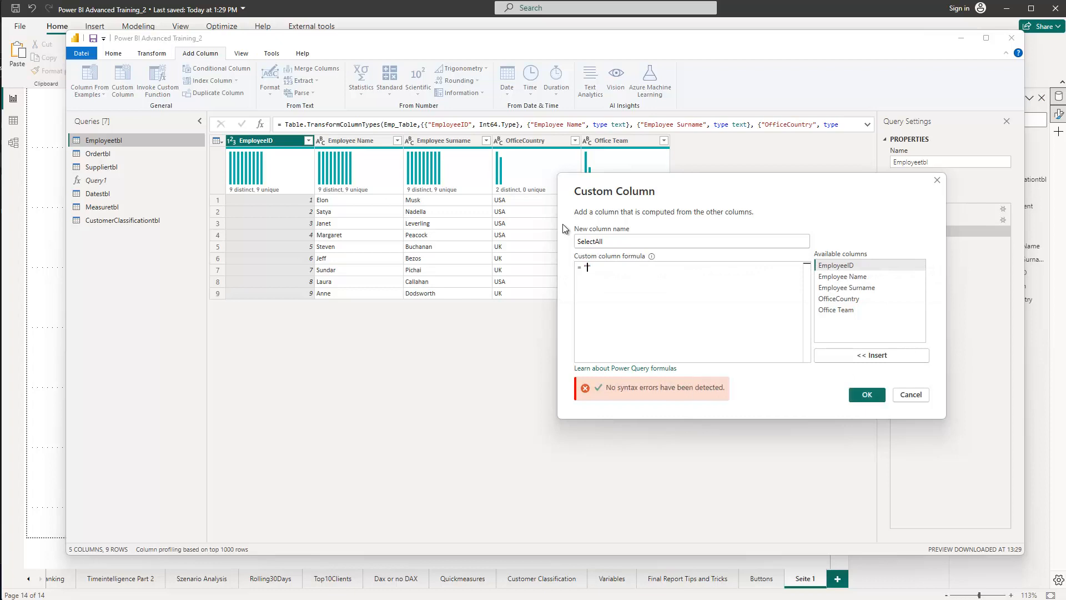
type("\"SelectAll\"")
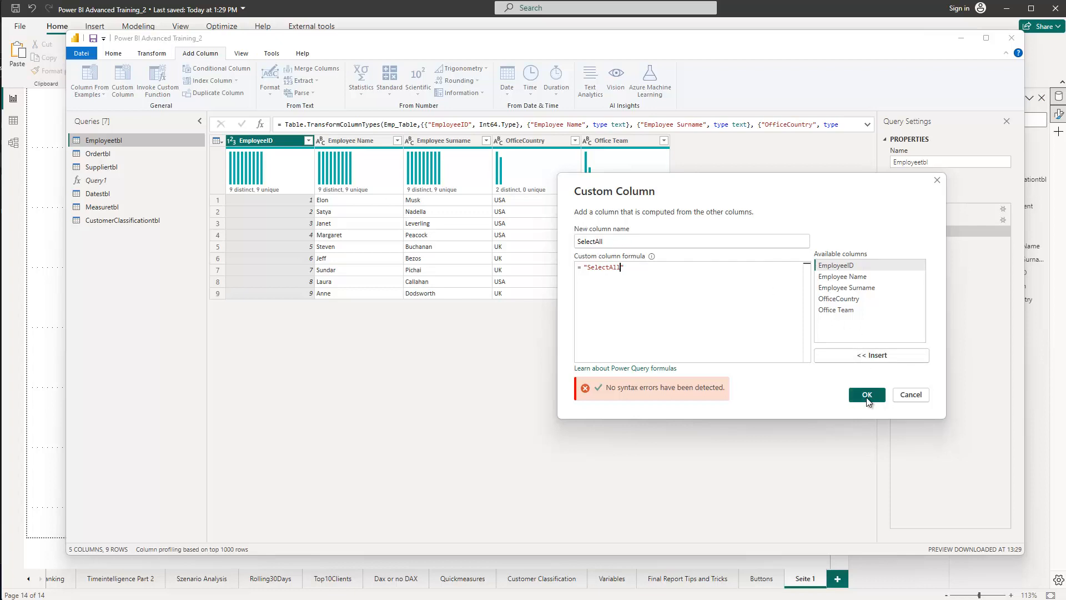
left_click(866, 394)
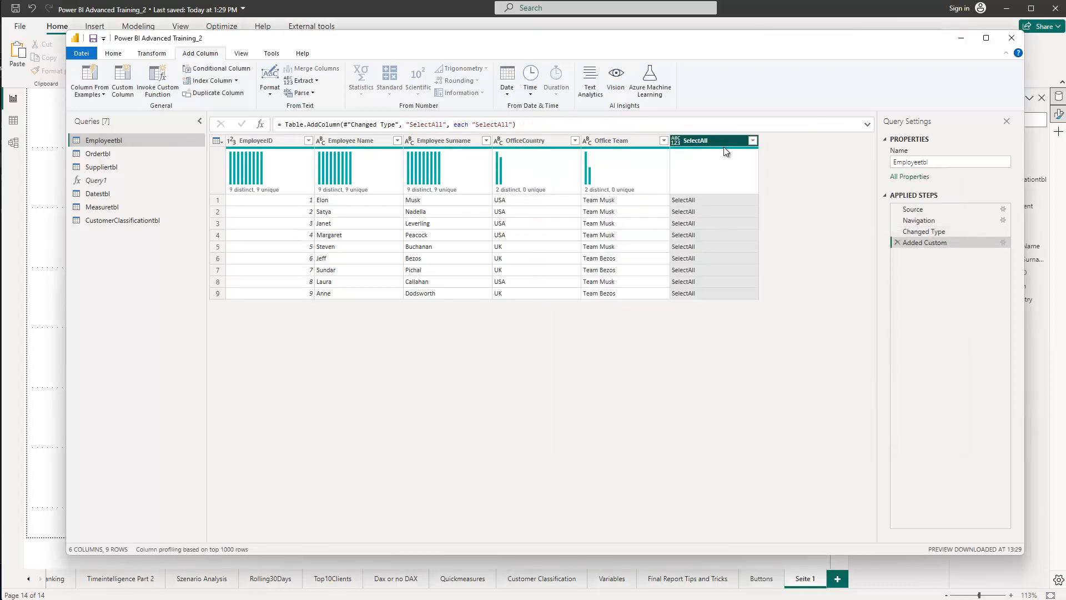
Set the SelectAll column's data type to Text, then Close & Apply back to the report
left_click(676, 141)
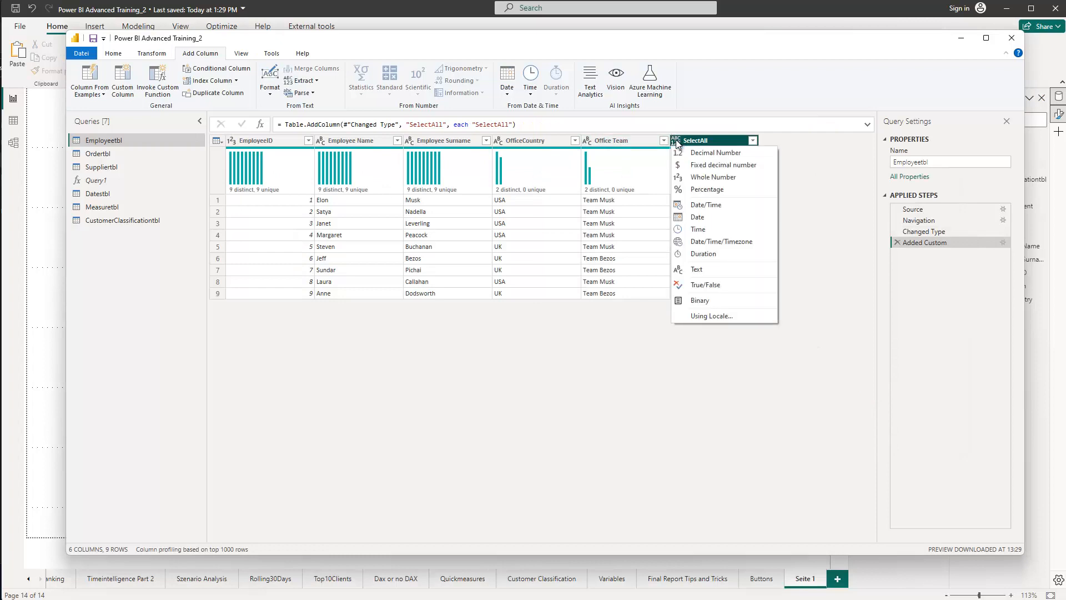
left_click(696, 268)
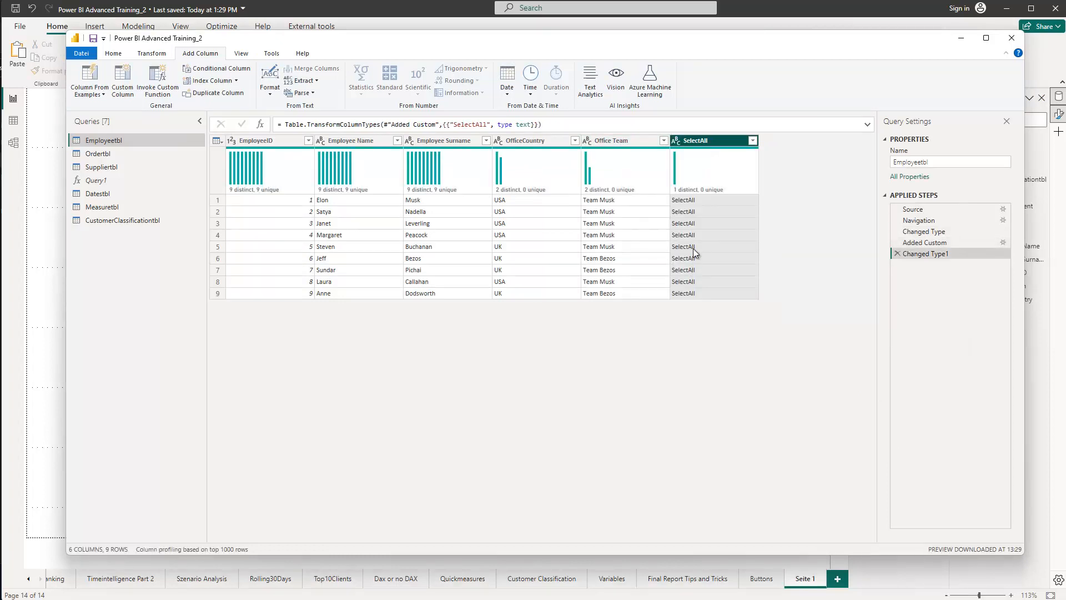
mouse_move(707, 307)
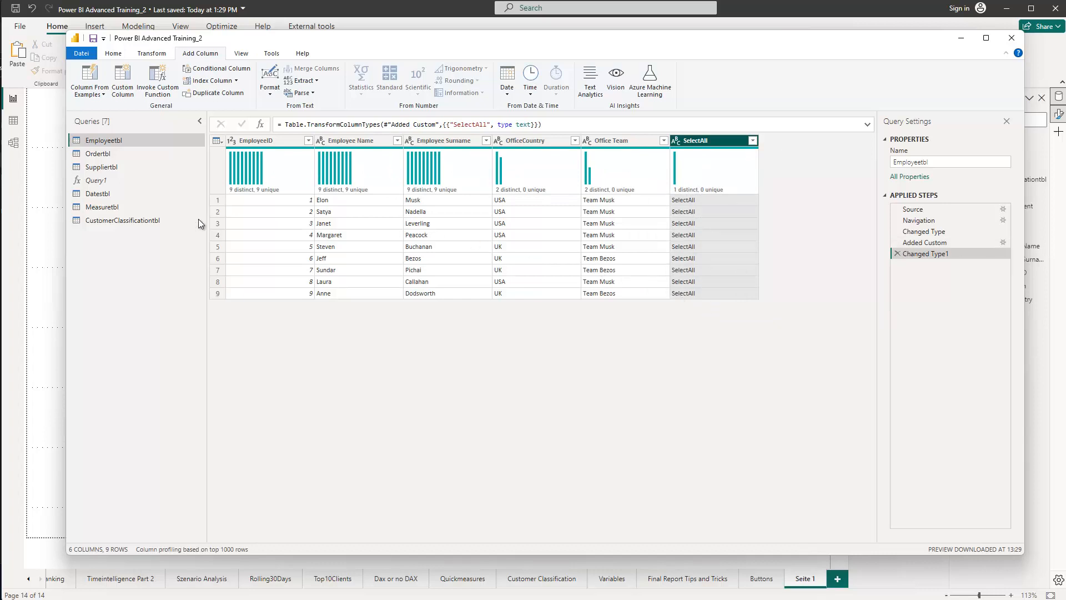
left_click(113, 54)
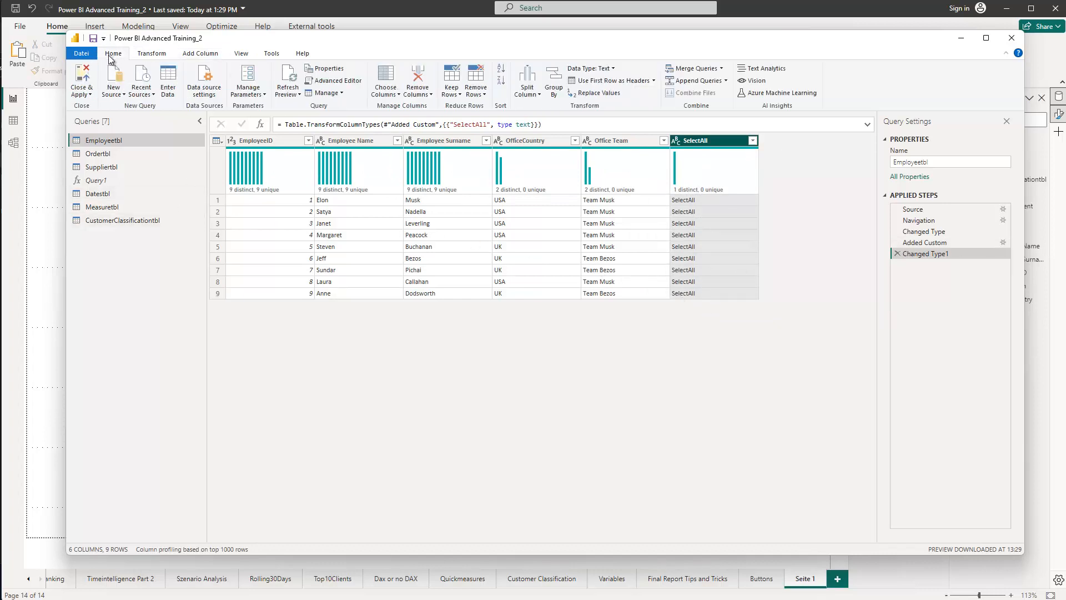
left_click(81, 80)
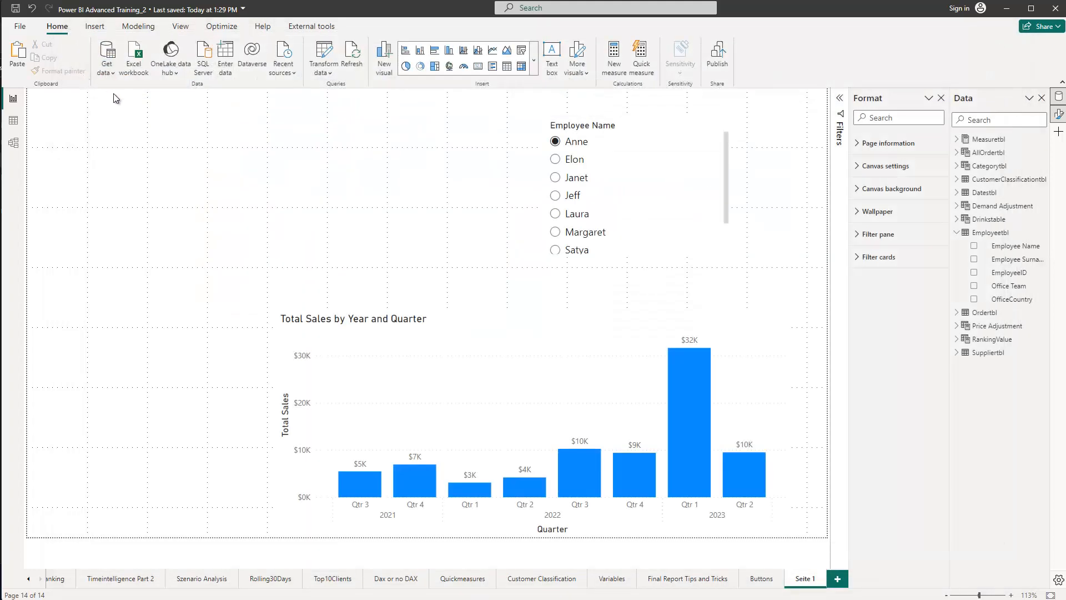
Select the employee slicer and place SelectAll above Employee Name in its Field well
left_click(714, 98)
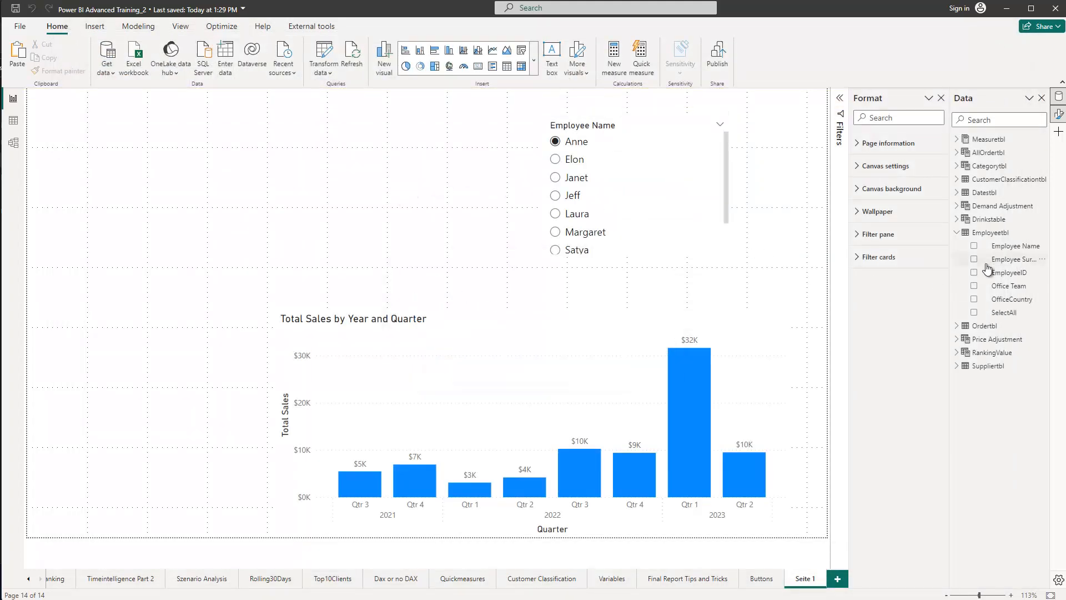
mouse_move(1004, 312)
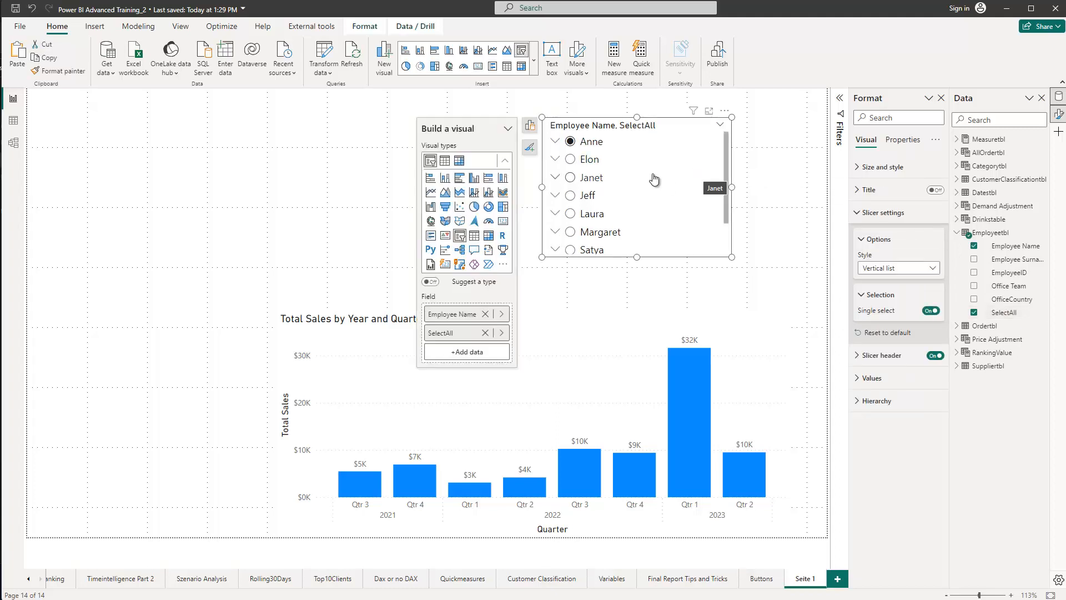
mouse_move(608, 143)
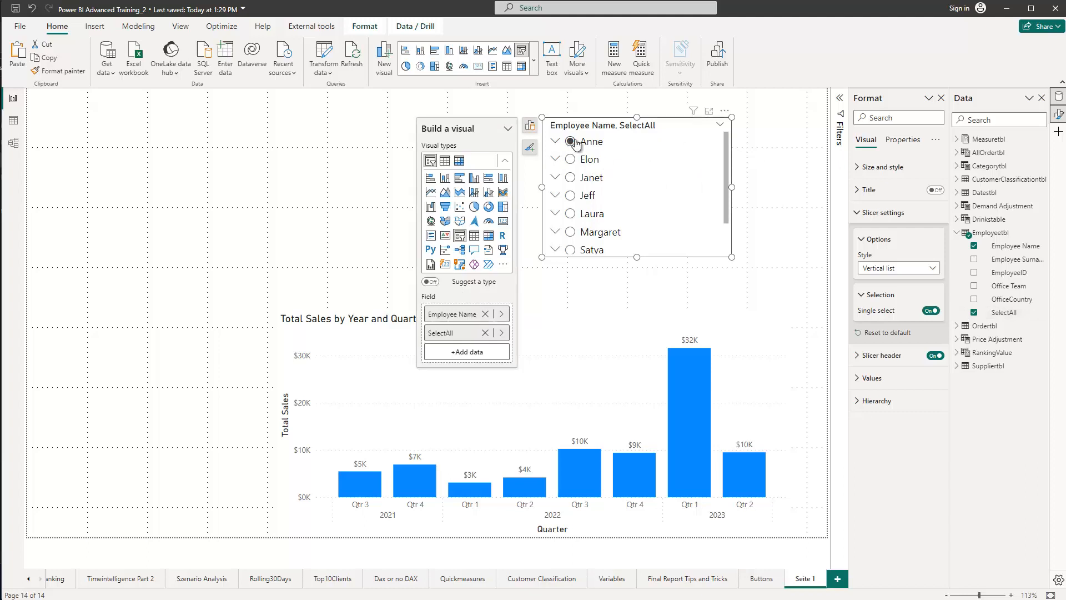
left_click(569, 141)
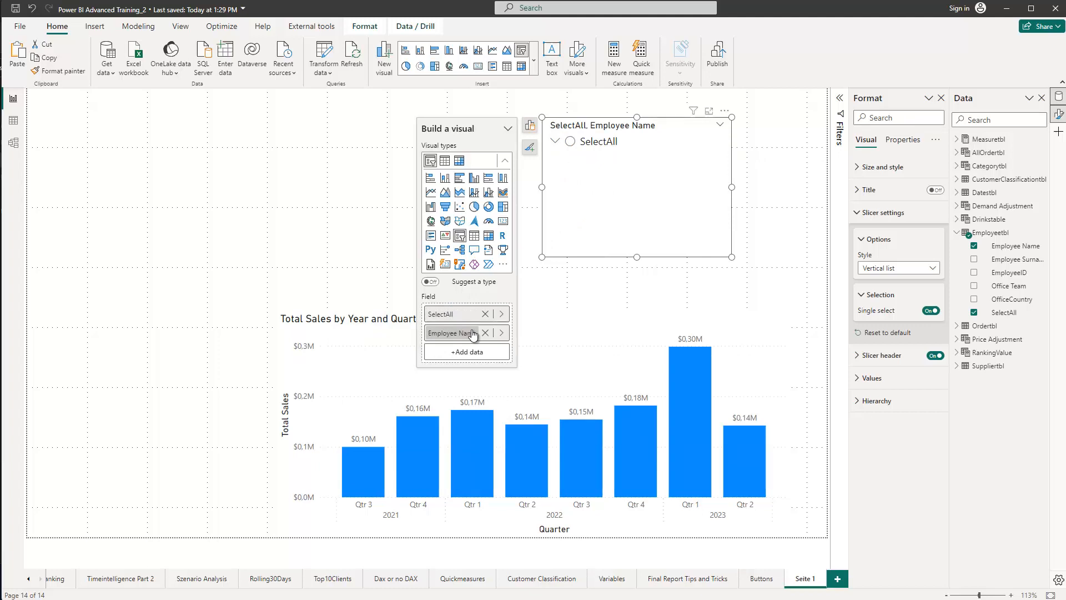
Expand SelectAll, filter the chart to Jeff, then choose SelectAll to show every employee's sales
left_click(555, 141)
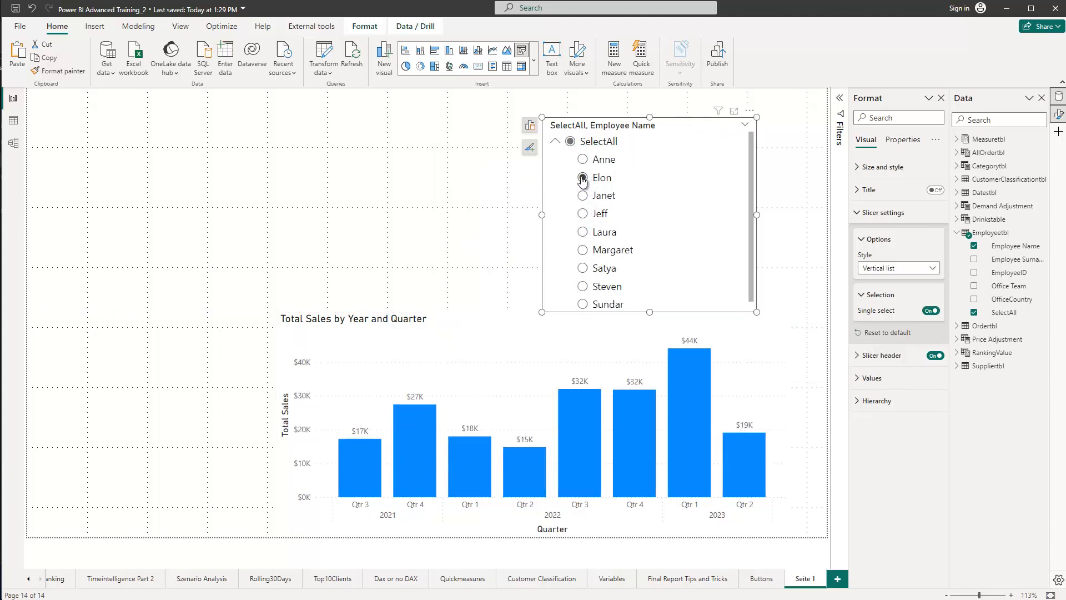
left_click(583, 213)
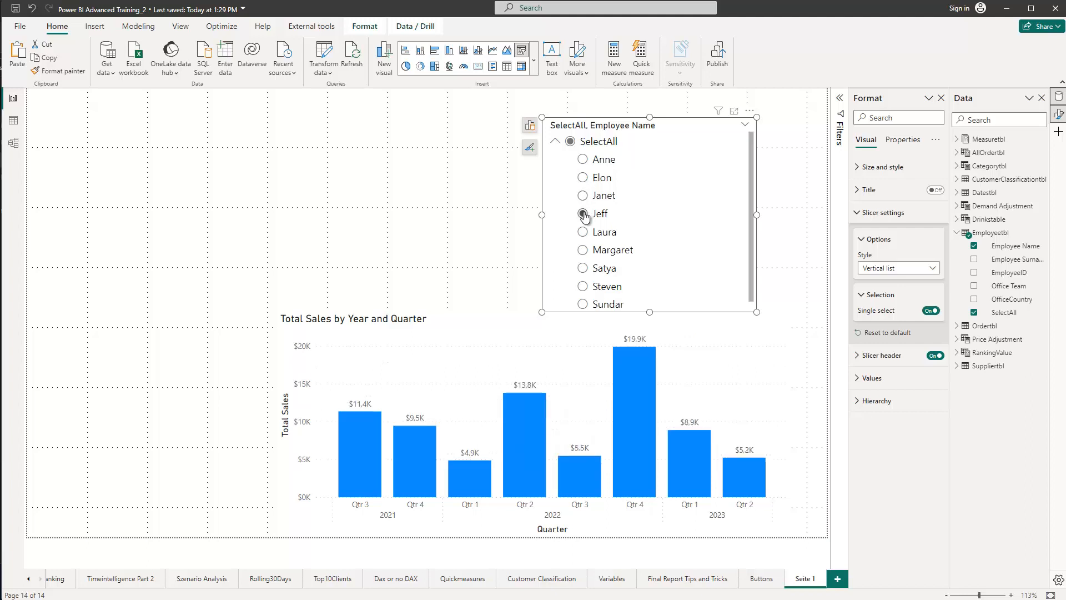
left_click(583, 214)
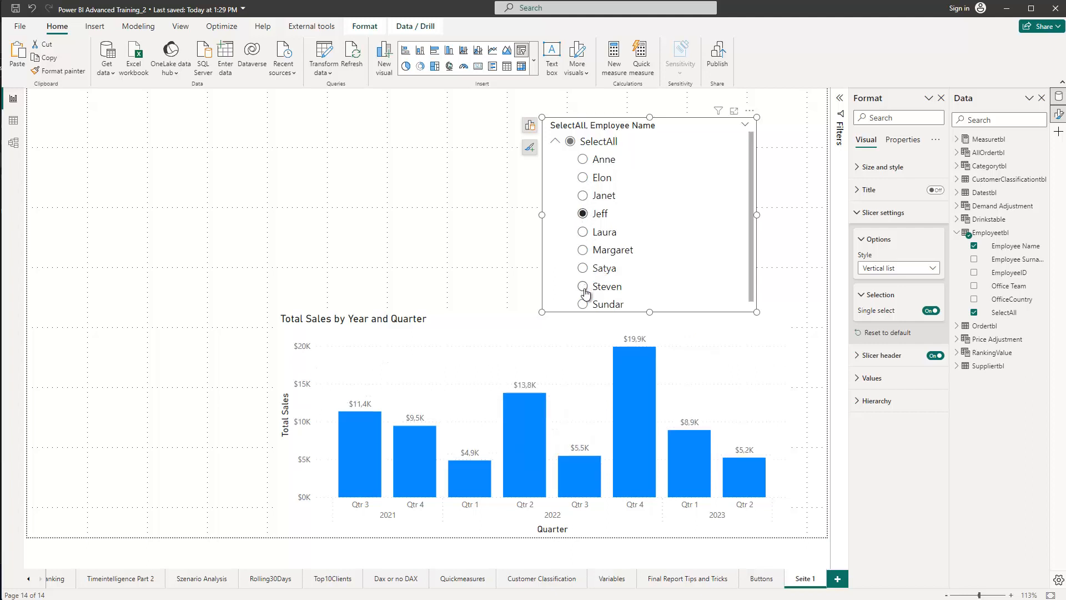
mouse_move(663, 247)
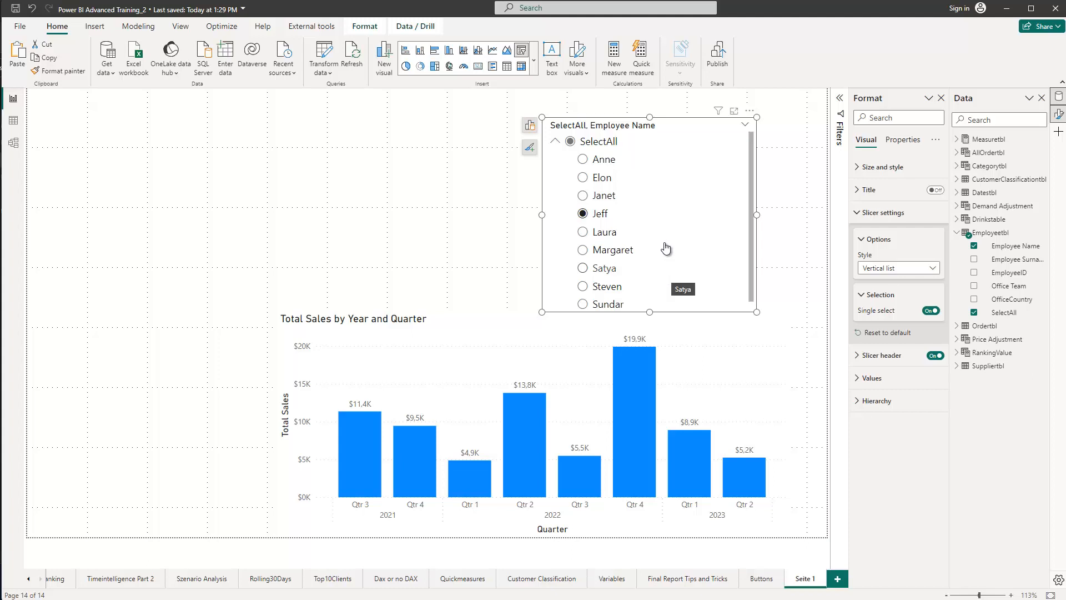
left_click(583, 141)
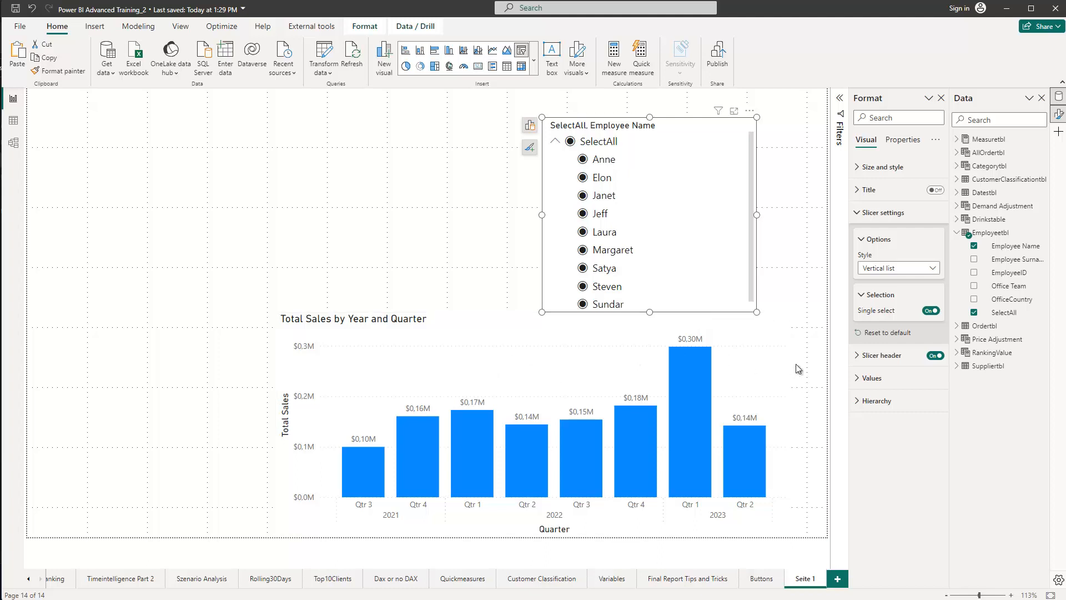
mouse_move(757, 201)
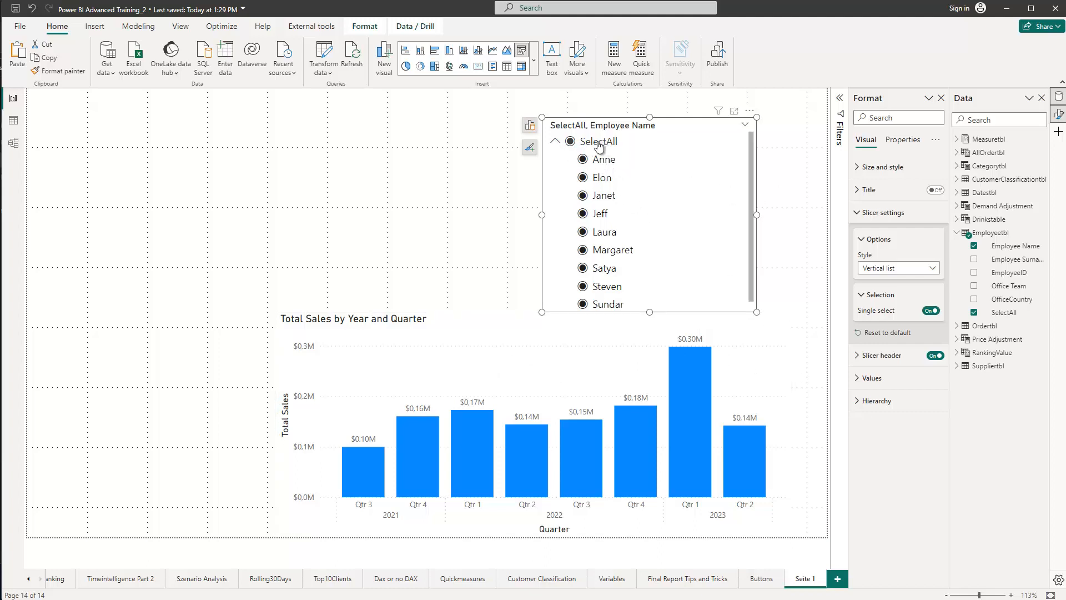
mouse_move(547, 151)
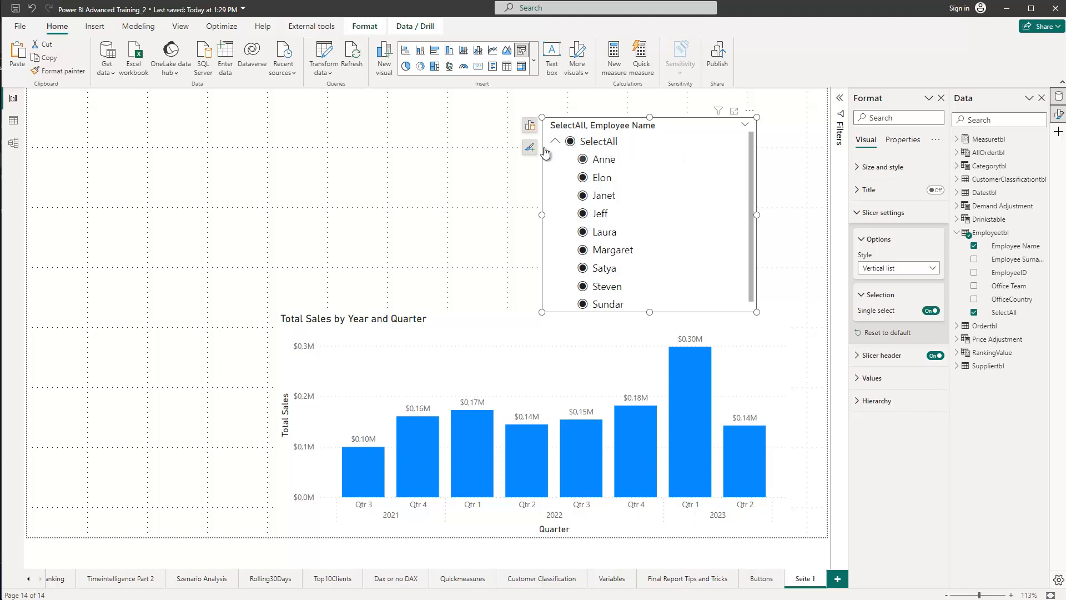
mouse_move(591, 253)
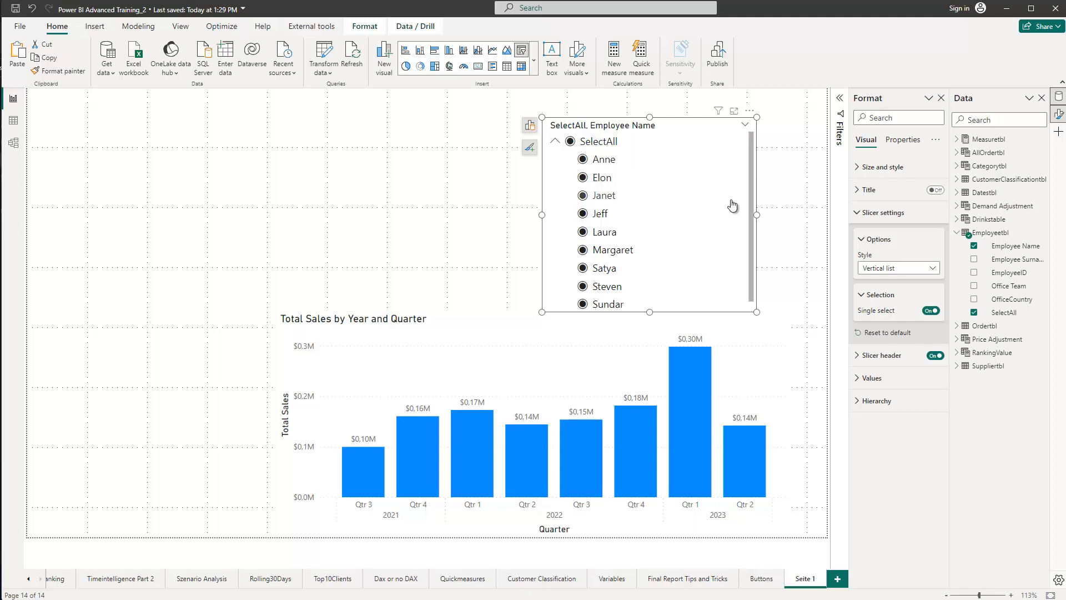
mouse_move(922, 324)
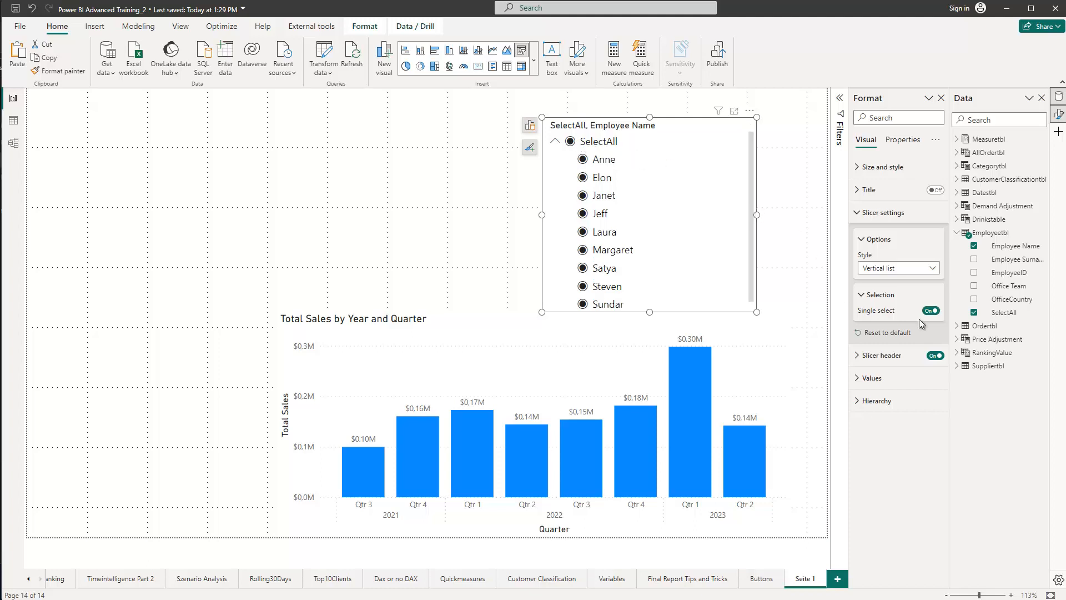
mouse_move(858, 323)
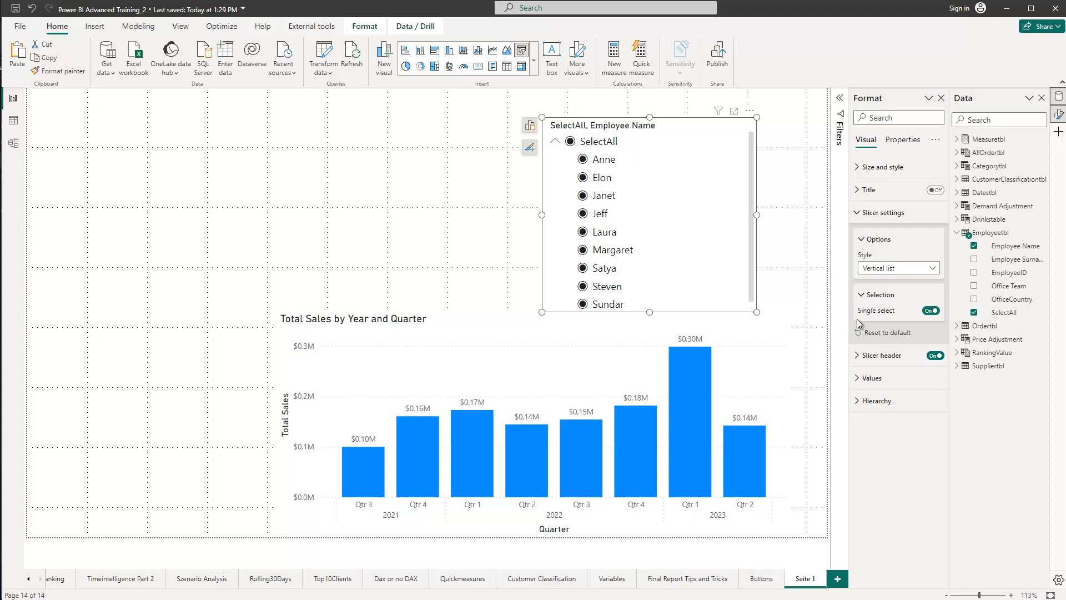
mouse_move(886, 319)
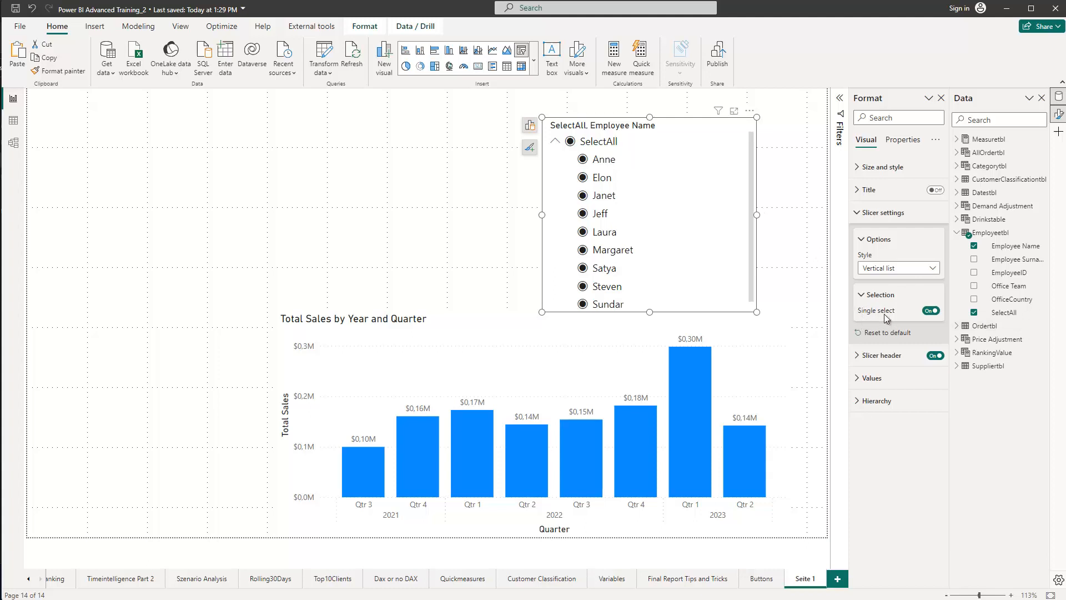
mouse_move(903, 315)
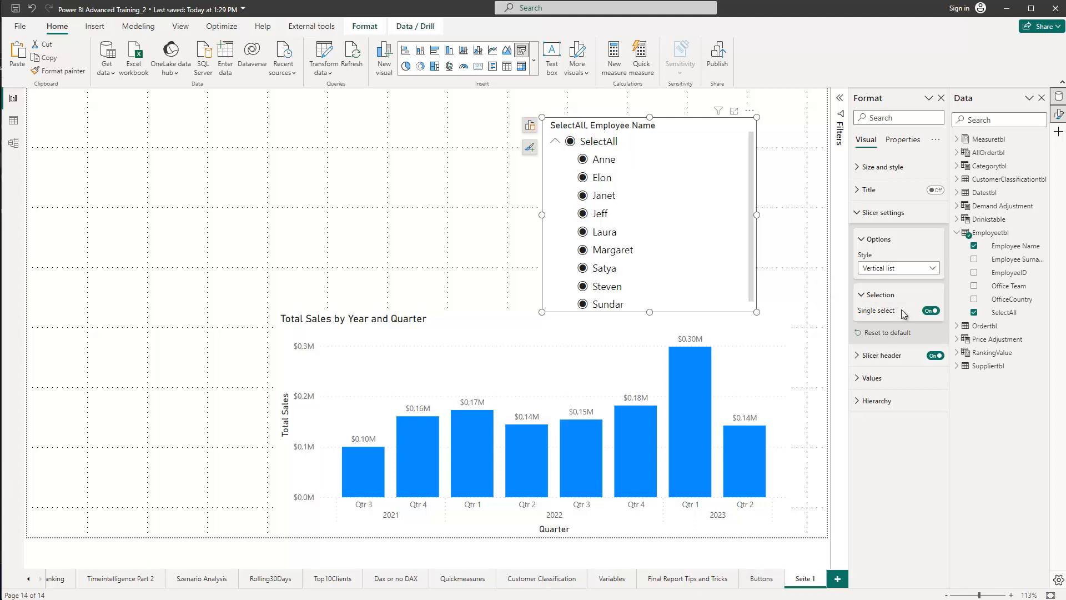
mouse_move(538, 106)
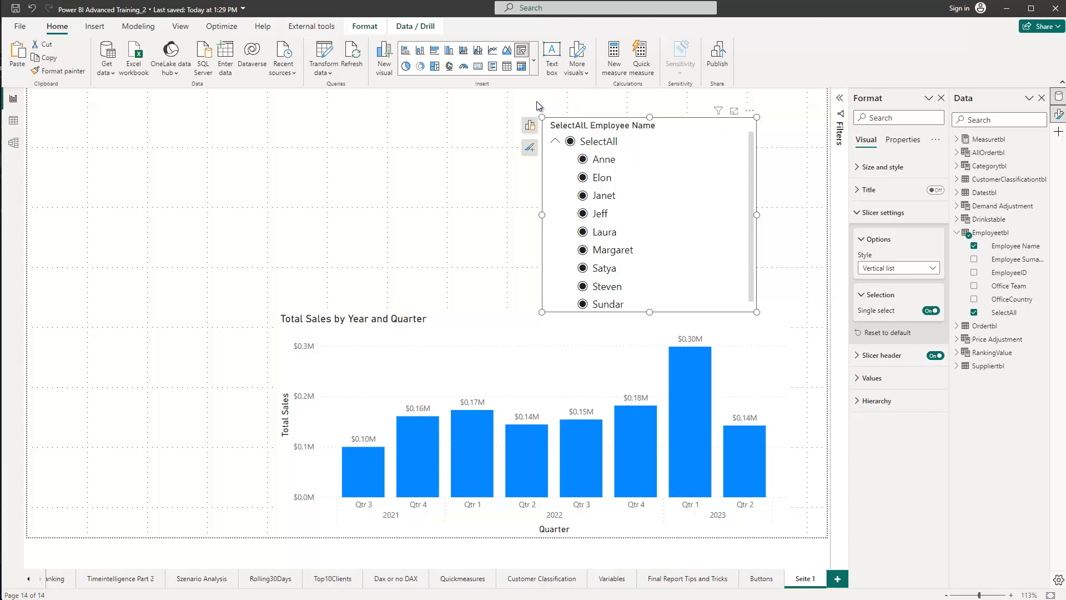
mouse_move(536, 280)
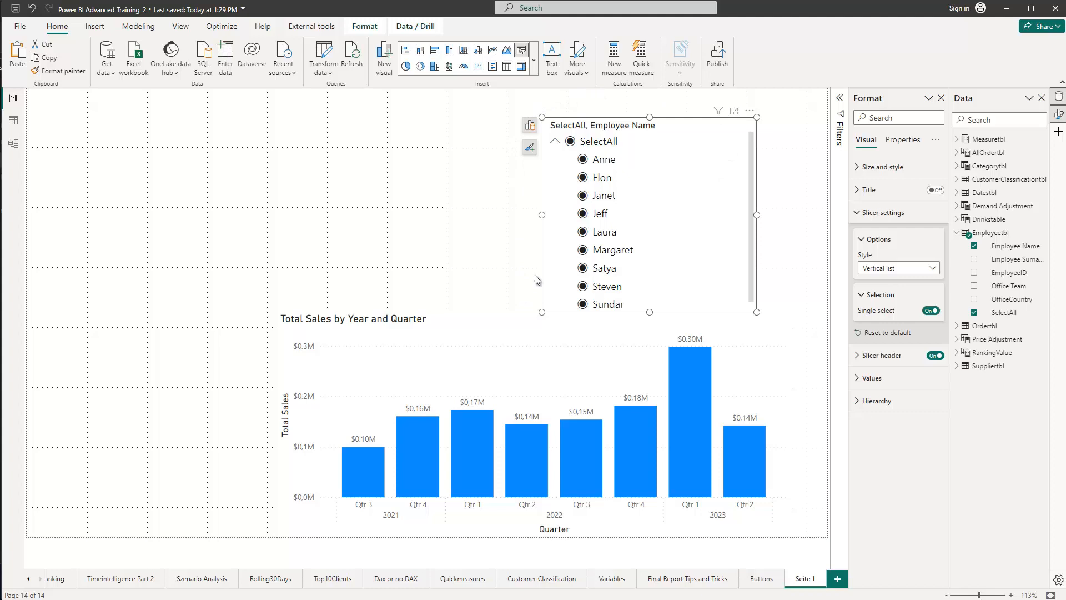
left_click(500, 243)
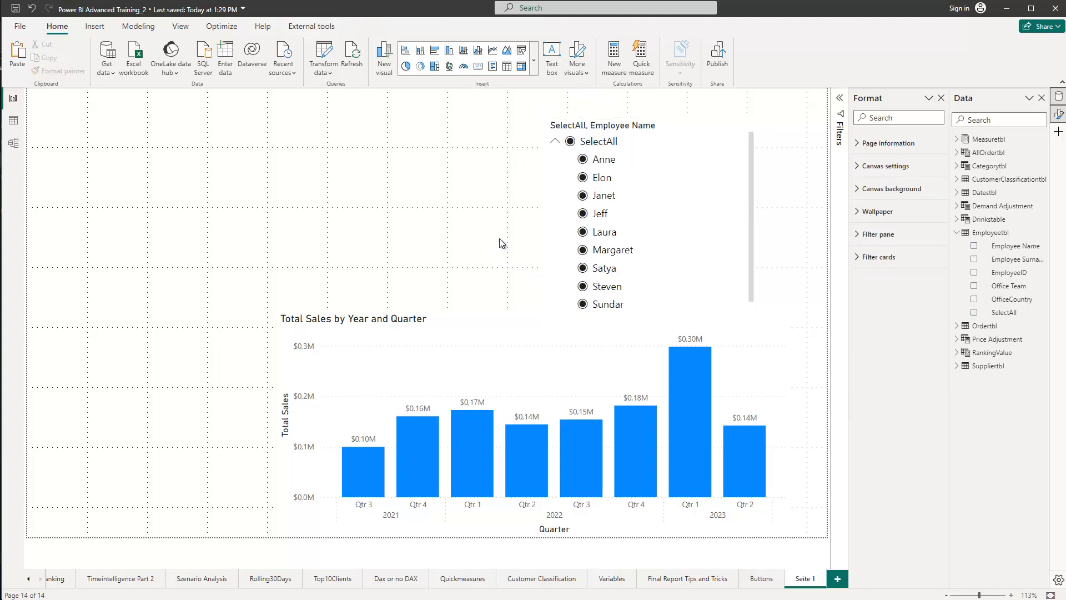